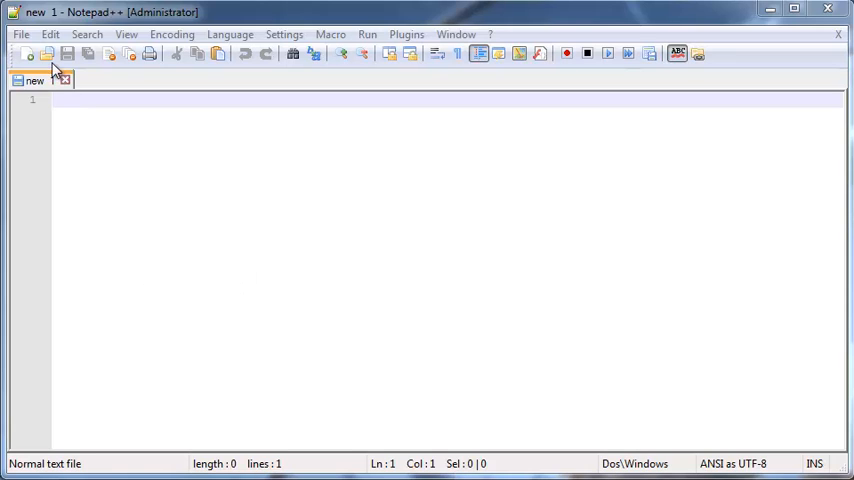
Start Save As and browse to Libraries > Documents > Tutorial 1.
{"action": "left_click", "coordinate": [18, 34]}
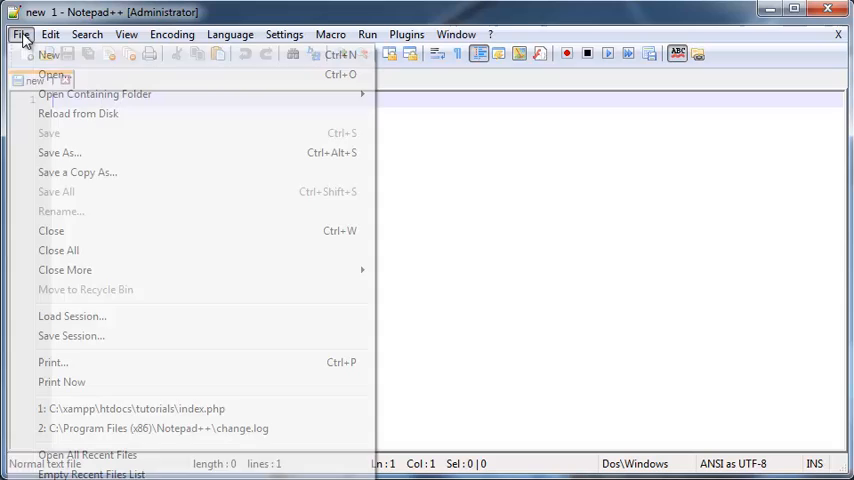
{"action": "left_click", "coordinate": [58, 152]}
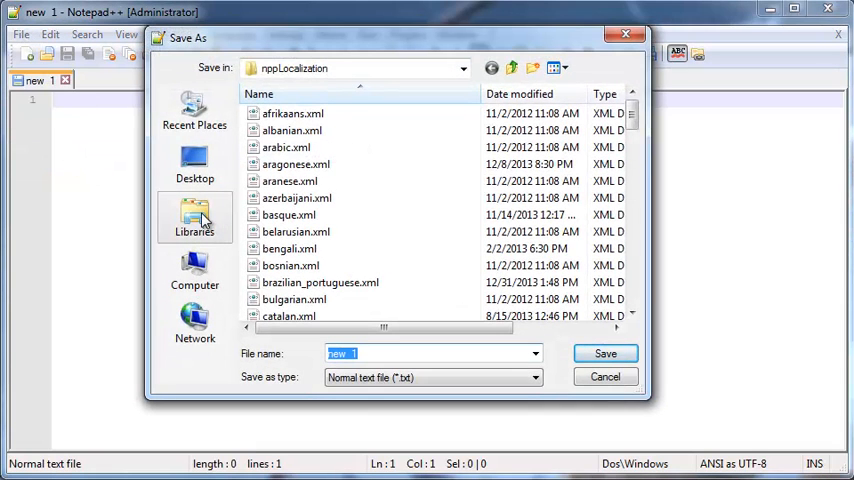
{"action": "left_click", "coordinate": [194, 216]}
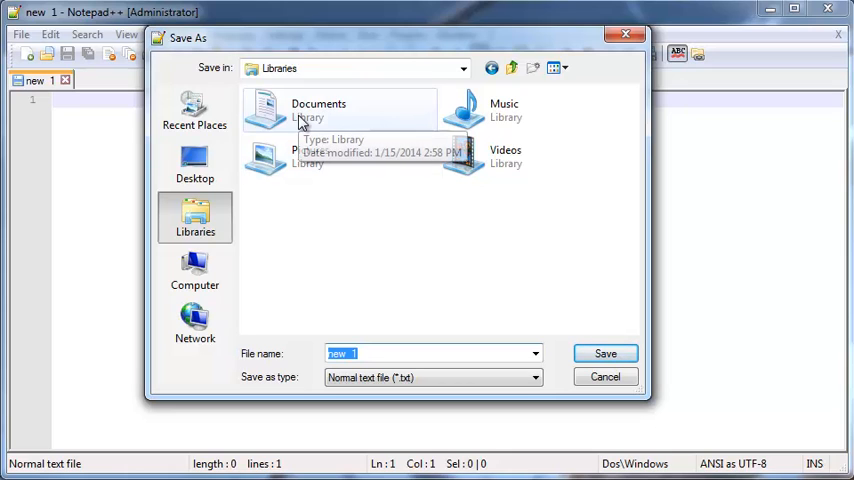
{"action": "double_click", "coordinate": [318, 108]}
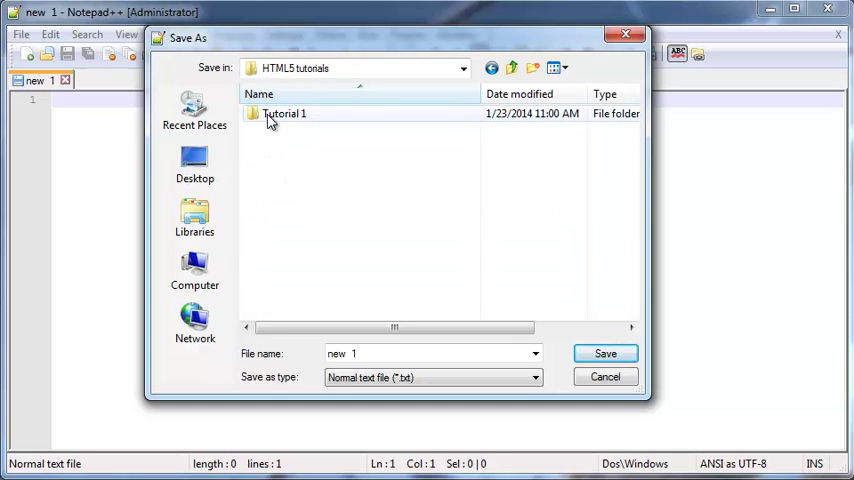
{"action": "double_click", "coordinate": [290, 112]}
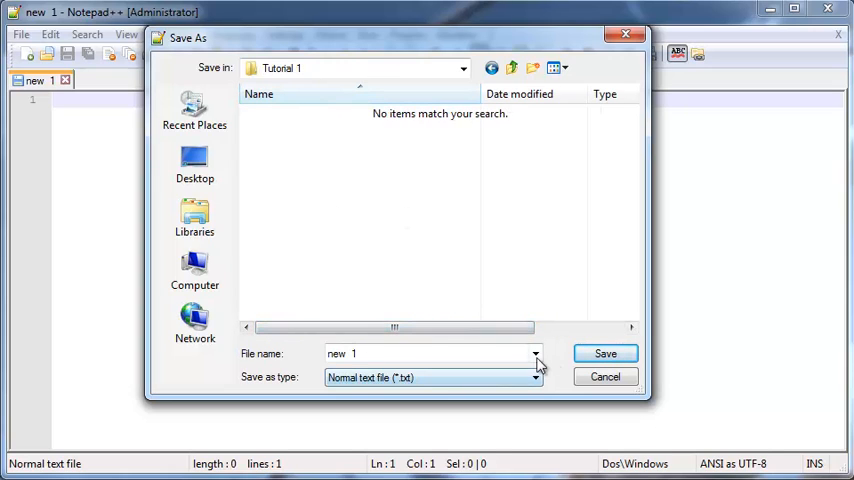
Save the file as index.html with type Hyper Text Markup Language.
{"action": "left_click", "coordinate": [424, 352]}
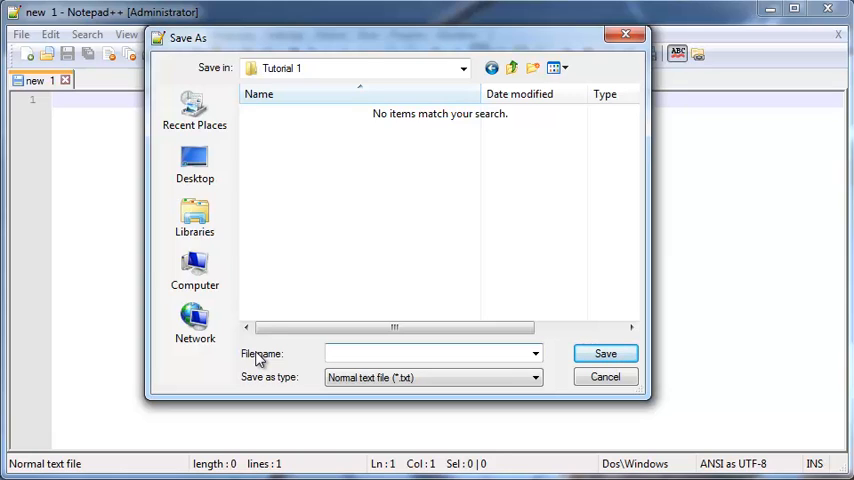
{"action": "left_click", "coordinate": [424, 352]}
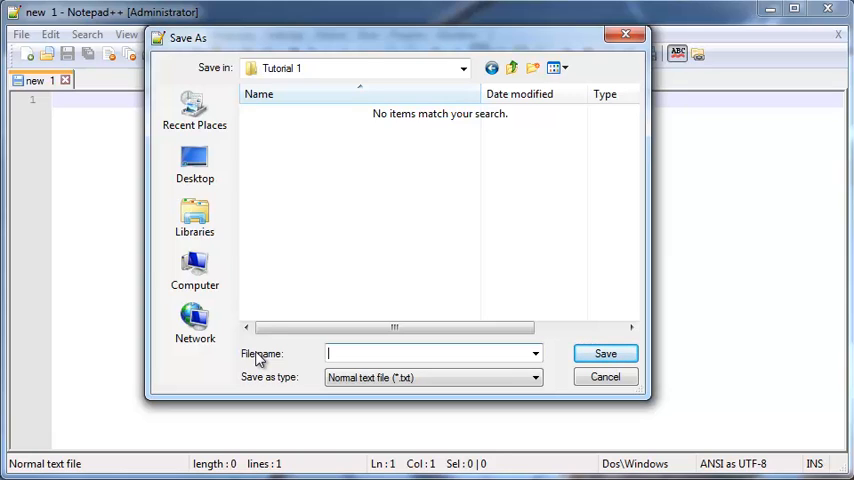
{"action": "type", "text": "index."}
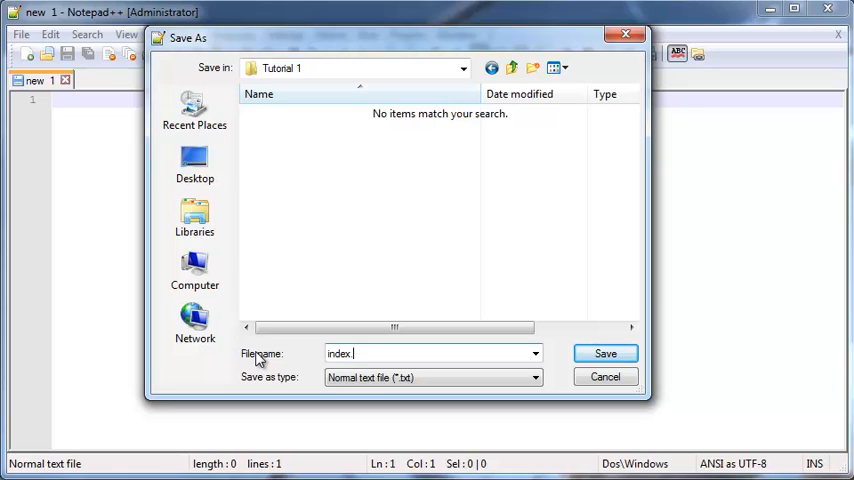
{"action": "type", "text": "html"}
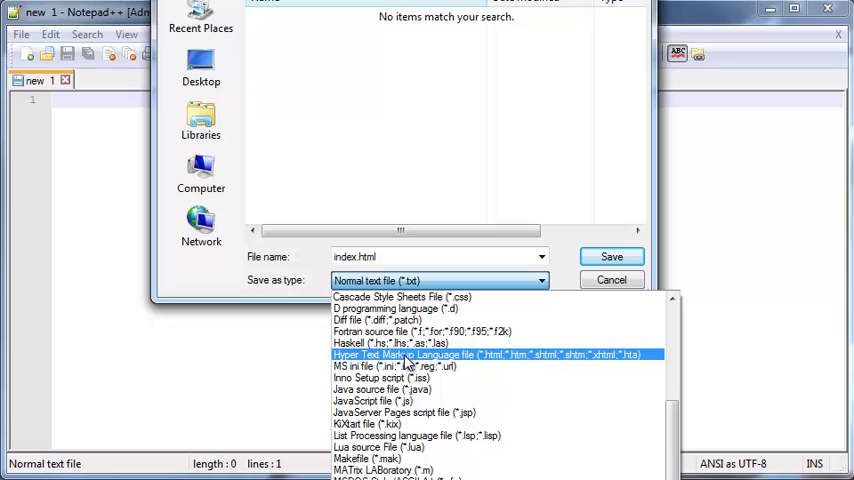
{"action": "left_click", "coordinate": [426, 354]}
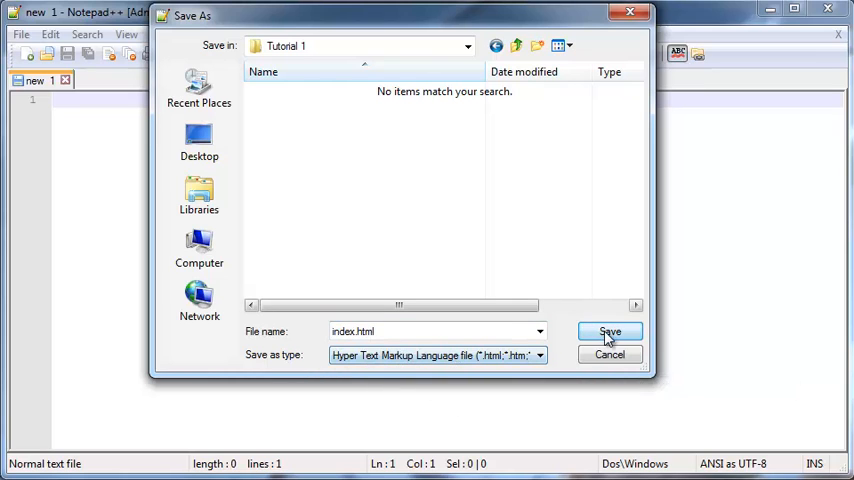
{"action": "left_click", "coordinate": [608, 332]}
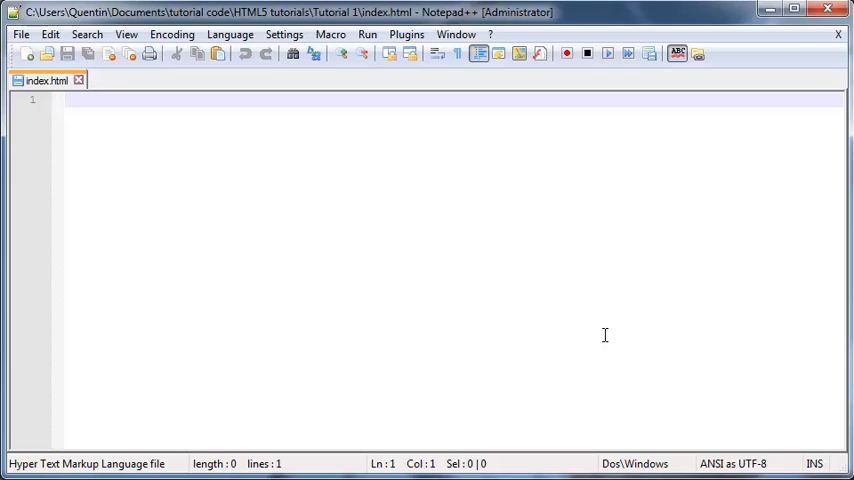
{"action": "mouse_move", "coordinate": [572, 320]}
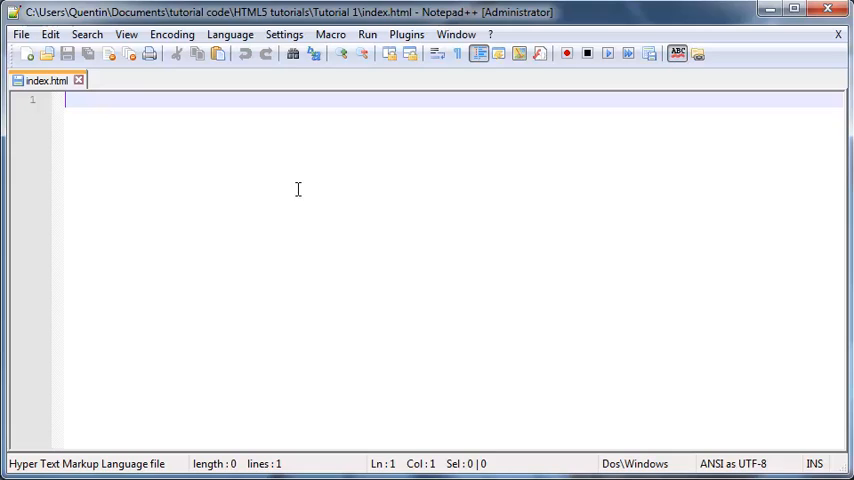
{"action": "mouse_move", "coordinate": [230, 156]}
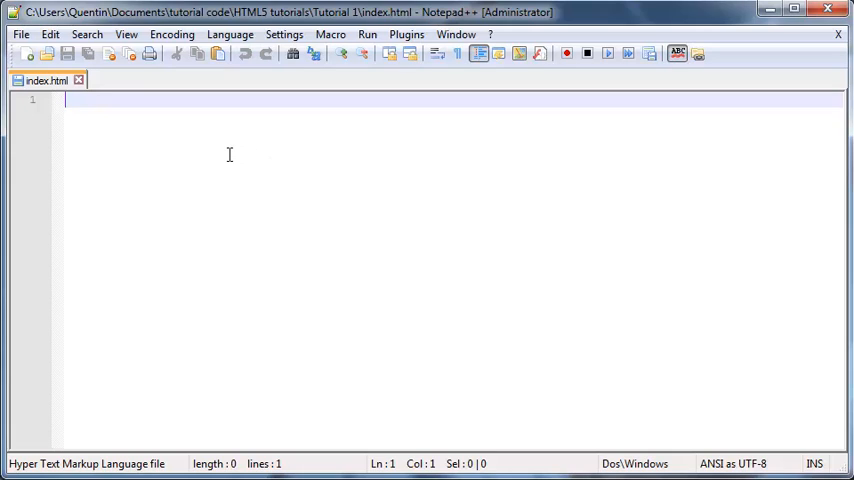
{"action": "type", "text": "<"}
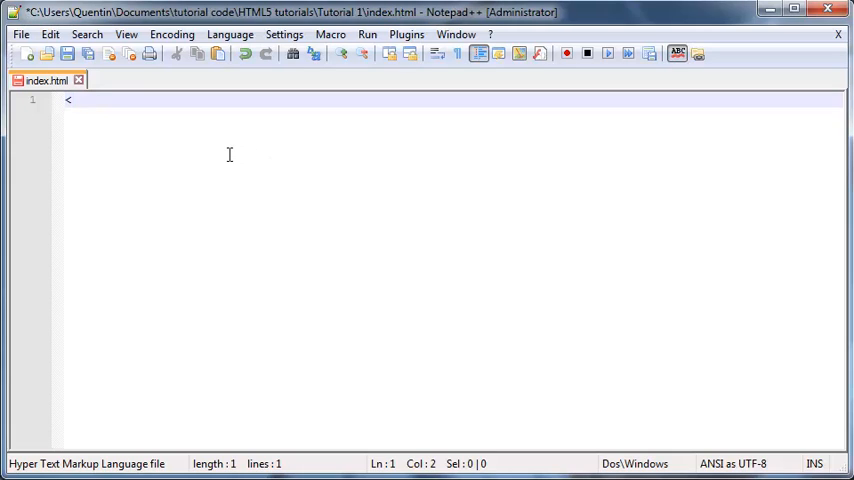
{"action": "type", "text": ">"}
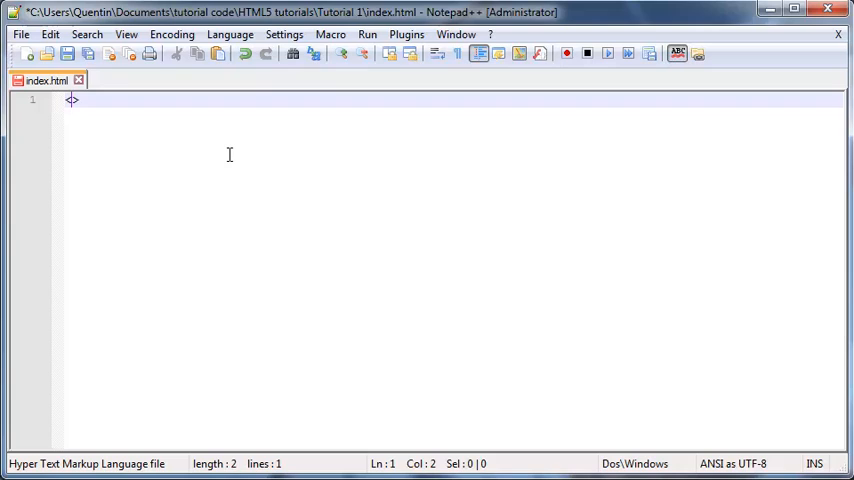
{"action": "type", "text": "tag"}
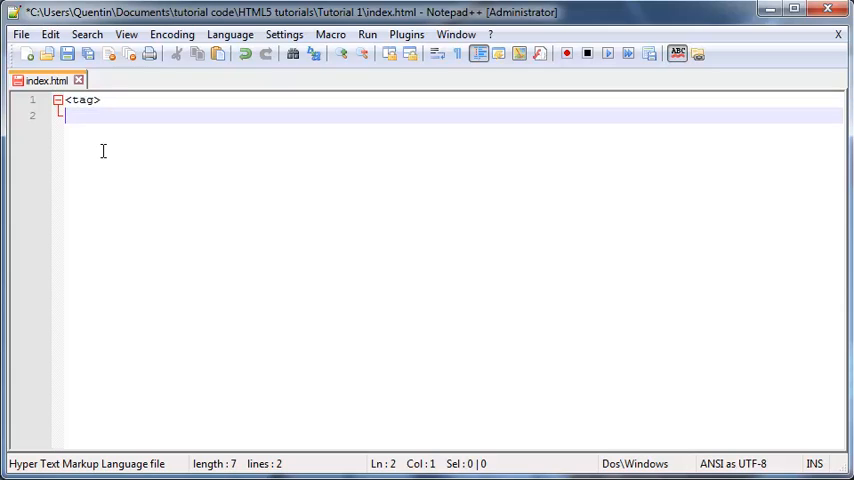
{"action": "type", "text": "</>"}
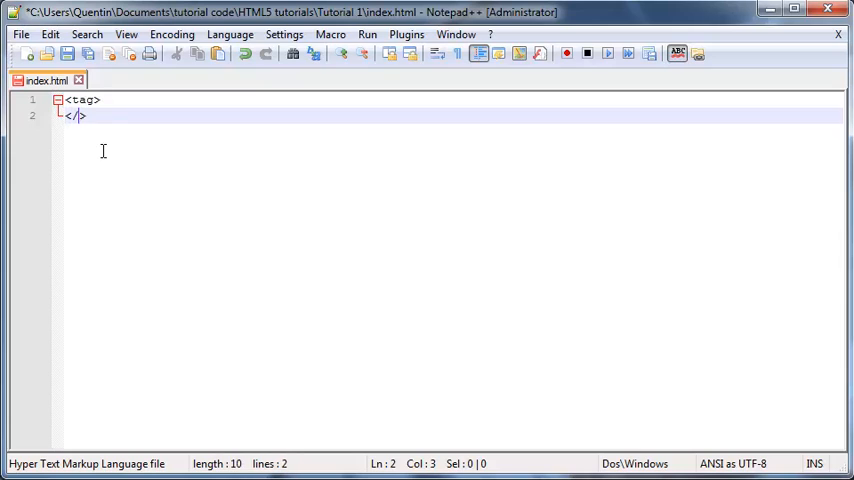
{"action": "type", "text": "tag"}
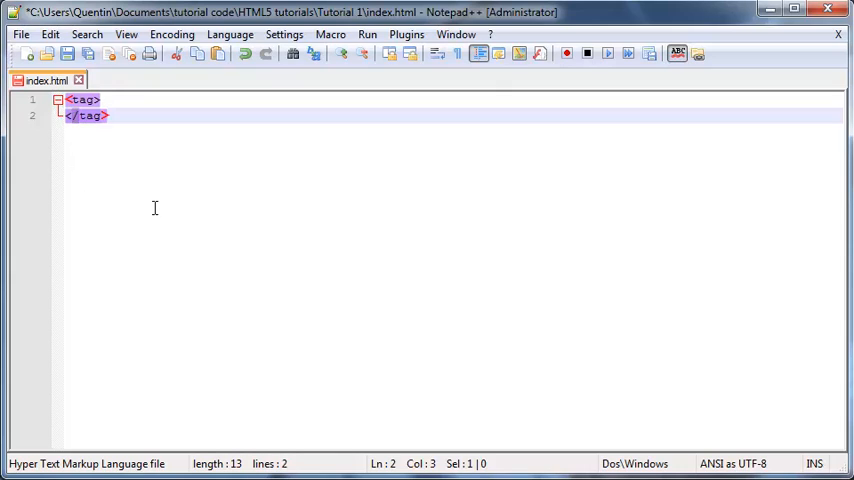
{"action": "mouse_move", "coordinate": [84, 128]}
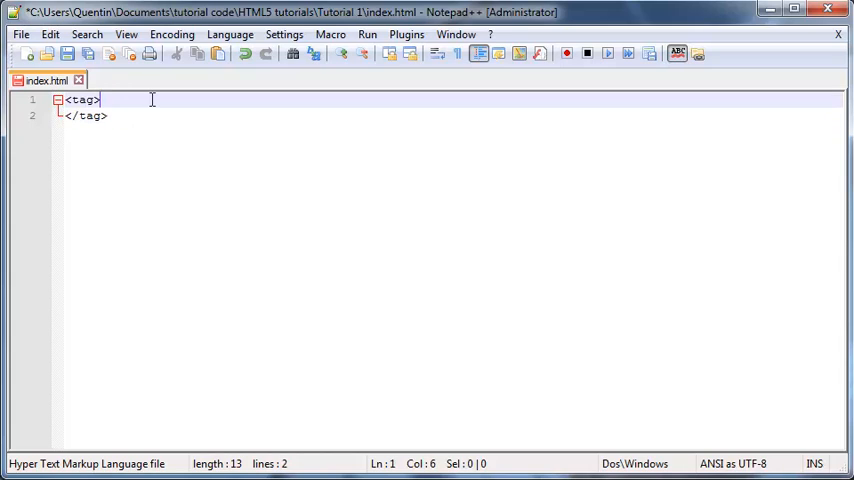
{"action": "key", "text": "Enter"}
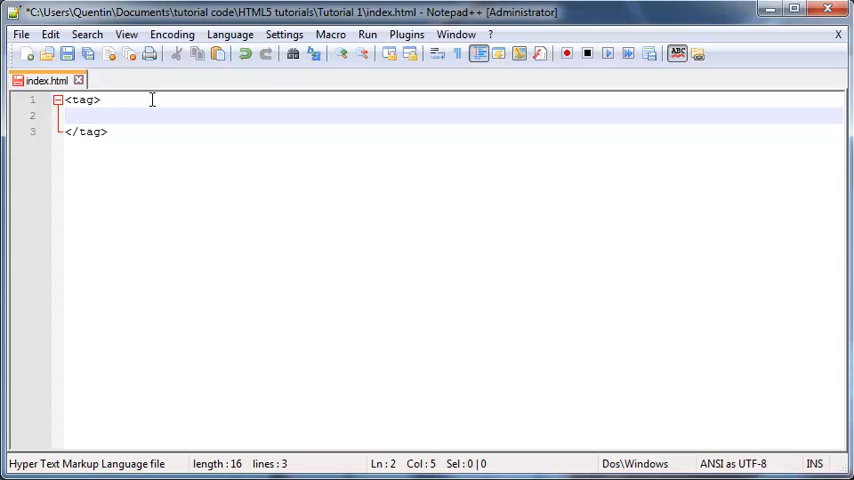
{"action": "type", "text": "some text"}
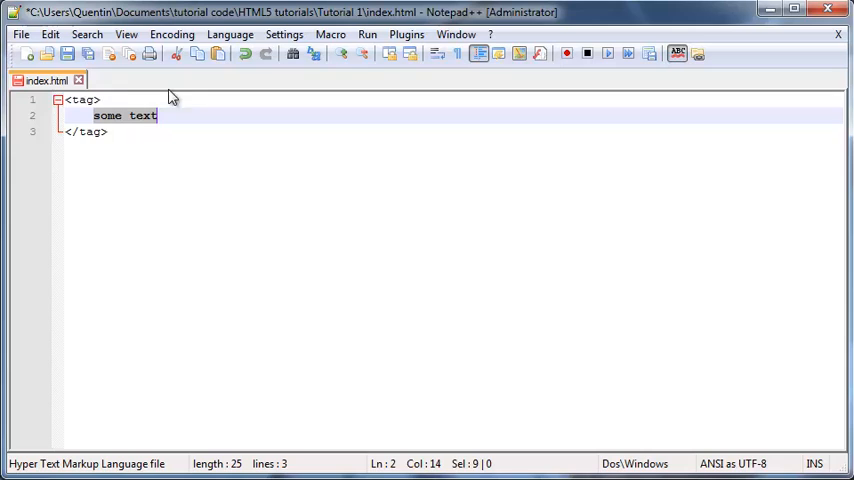
{"action": "mouse_move", "coordinate": [114, 160]}
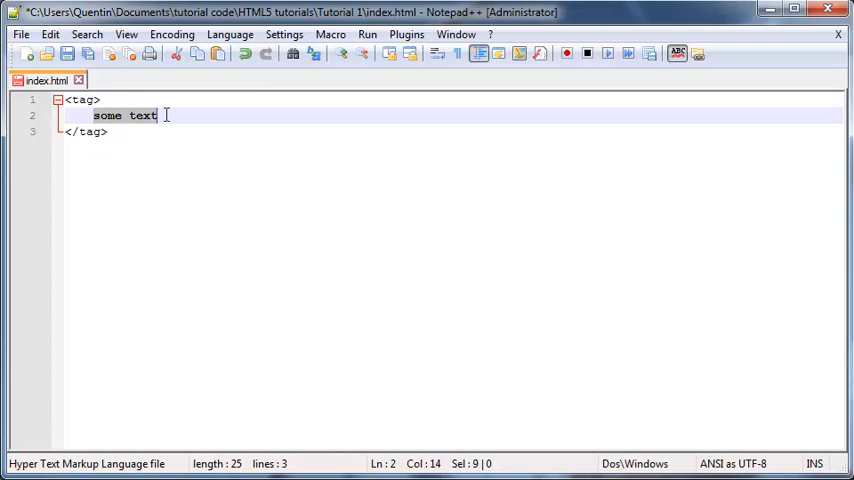
{"action": "mouse_move", "coordinate": [154, 188]}
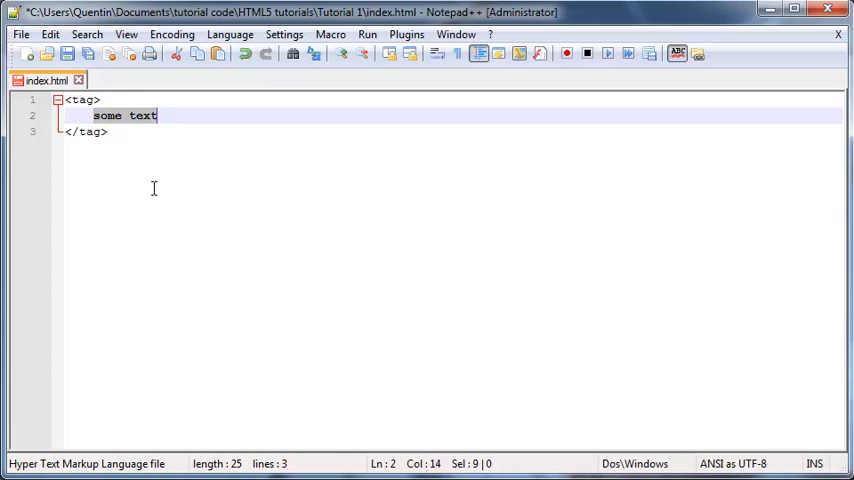
{"action": "left_click", "coordinate": [110, 132]}
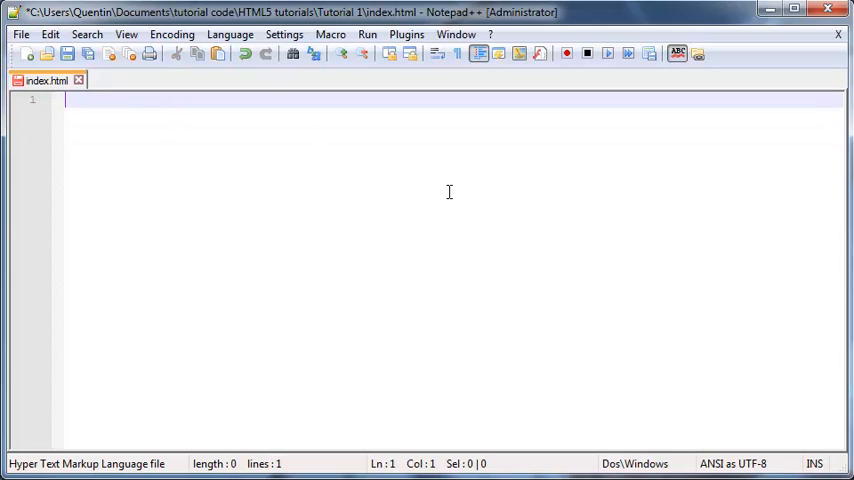
Type a sample self-closing <tag/> on line 1, then delete it again.
{"action": "type", "text": "<t>"}
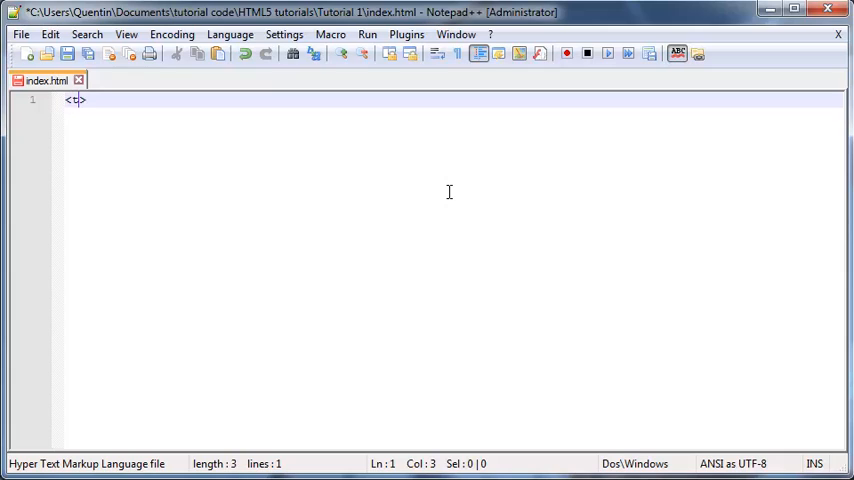
{"action": "type", "text": "ag"}
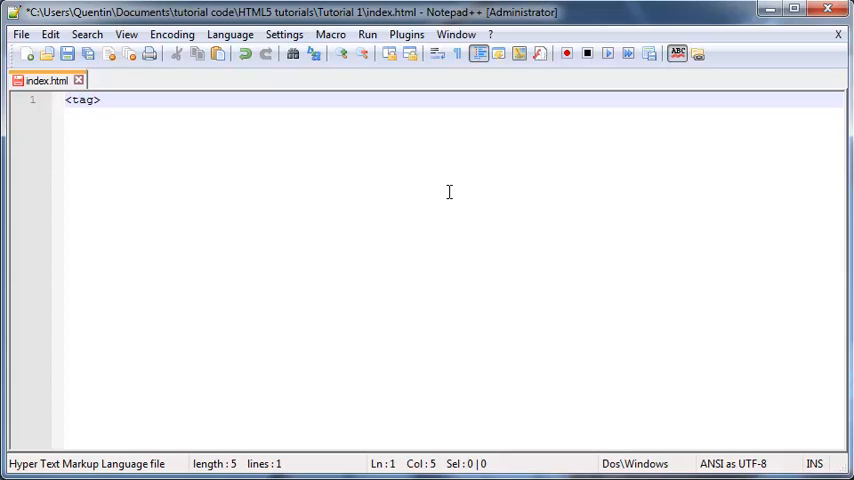
{"action": "type", "text": "/"}
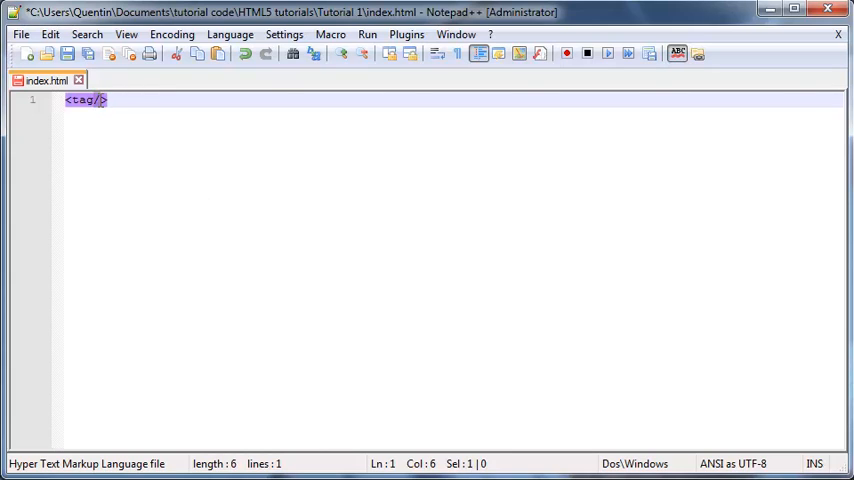
{"action": "mouse_move", "coordinate": [128, 236]}
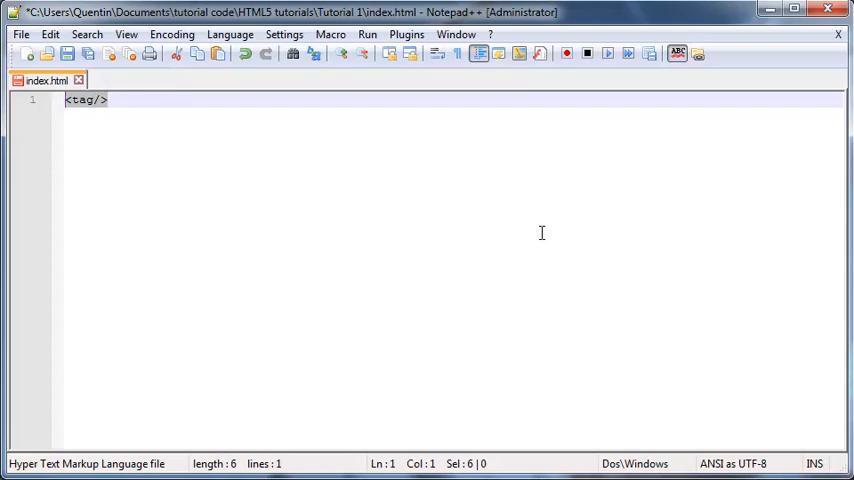
{"action": "key", "text": "Delete"}
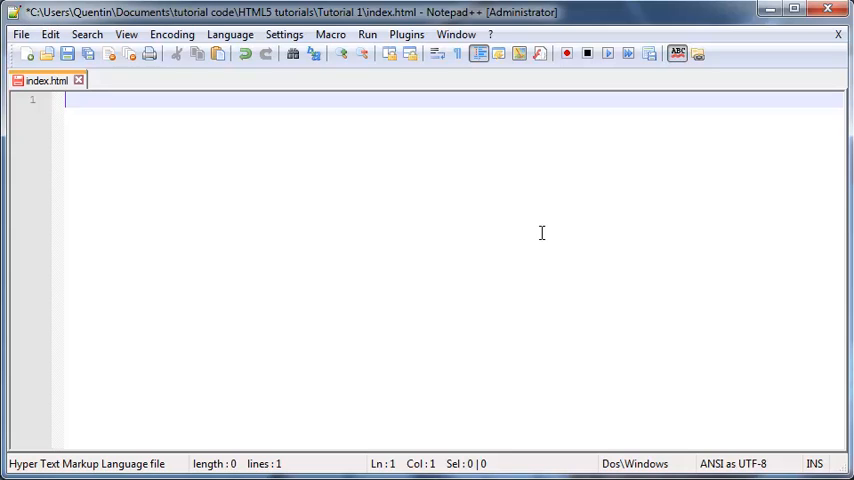
{"action": "mouse_move", "coordinate": [236, 278]}
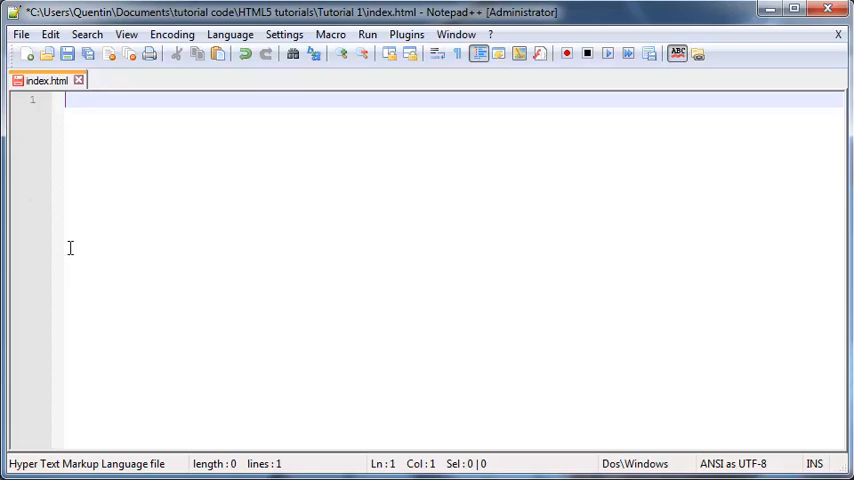
{"action": "mouse_move", "coordinate": [84, 114]}
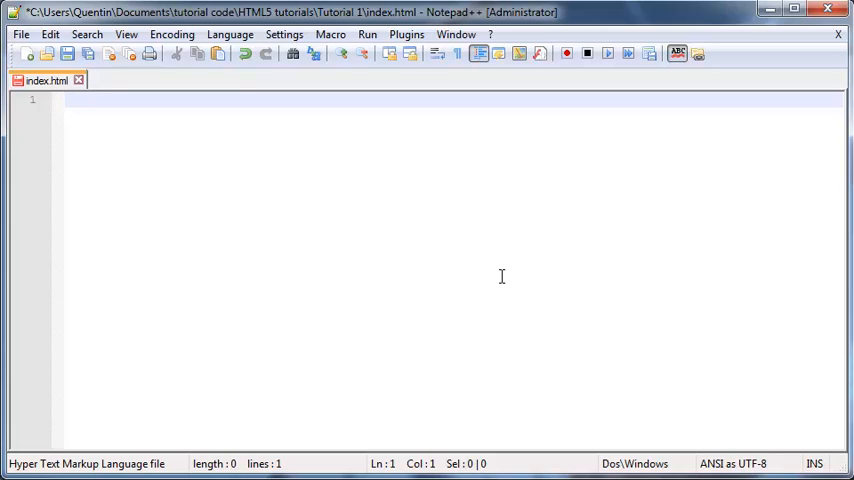
Write the declaration <!DOCTYPE html> on line 1.
{"action": "type", "text": "<>"}
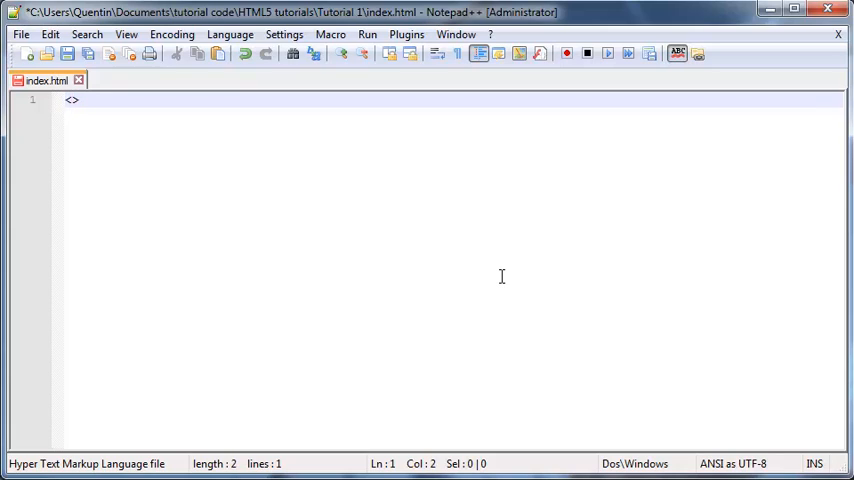
{"action": "type", "text": "!"}
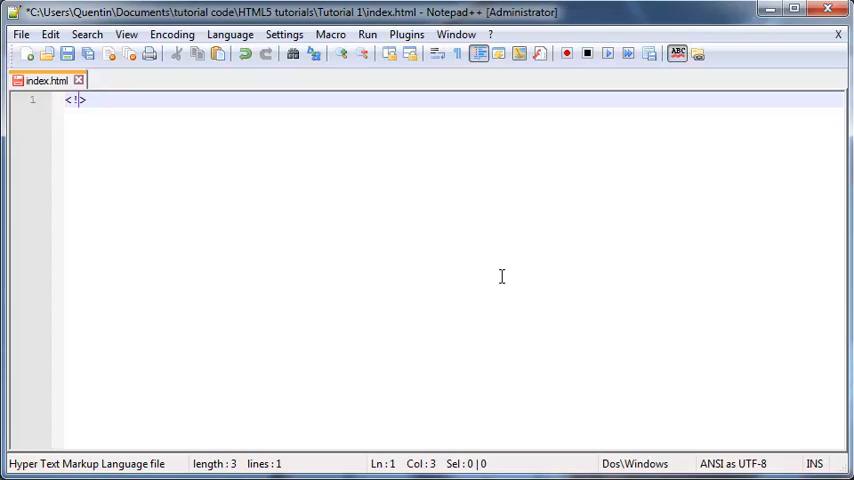
{"action": "type", "text": "DOCTYPE"}
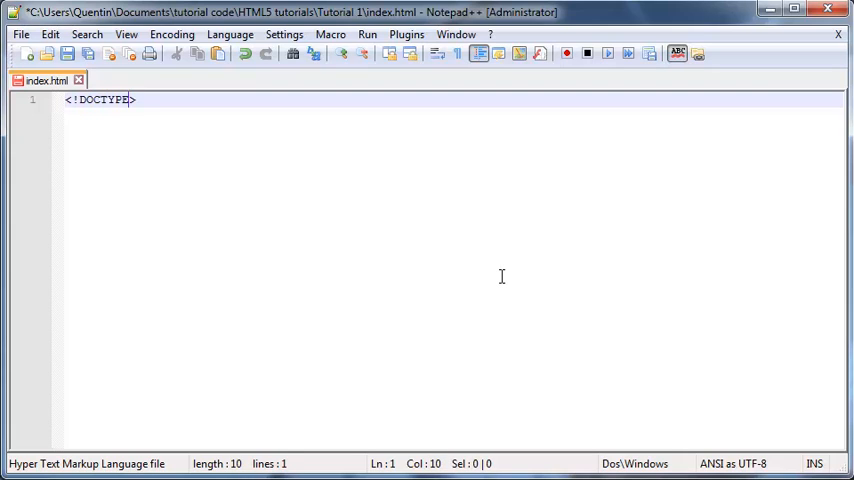
{"action": "type", "text": "\" \""}
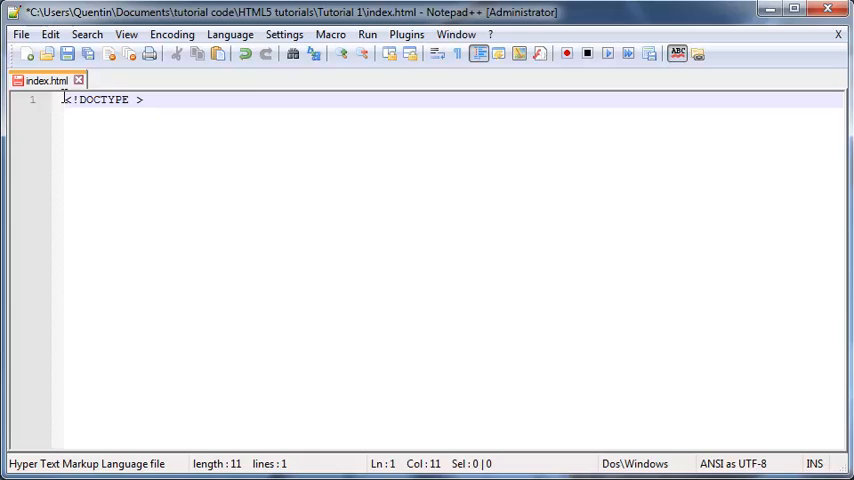
{"action": "double_click", "coordinate": [104, 110]}
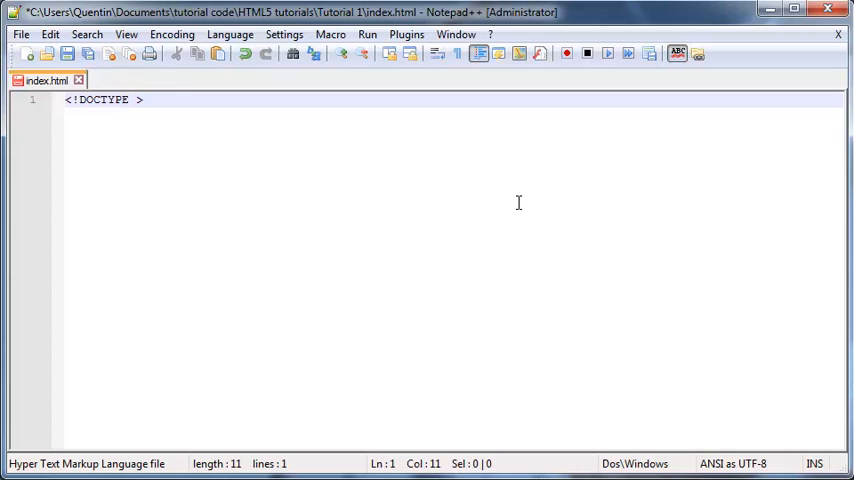
{"action": "type", "text": "html"}
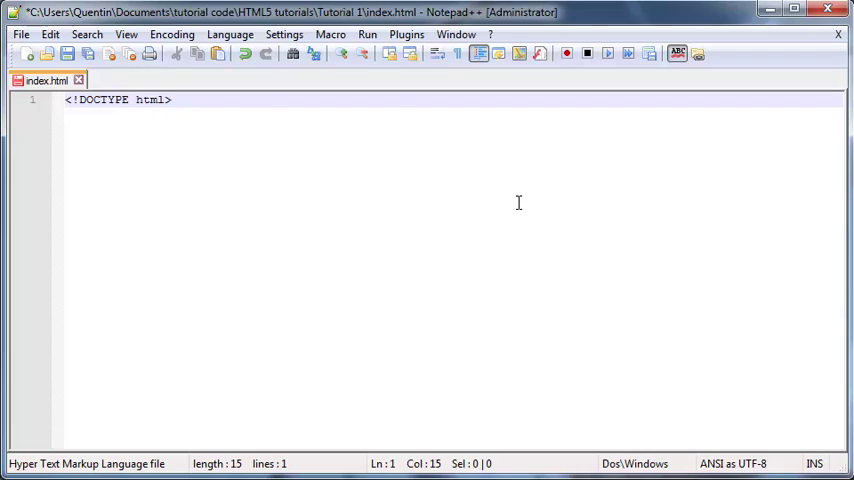
{"action": "left_click", "coordinate": [234, 102]}
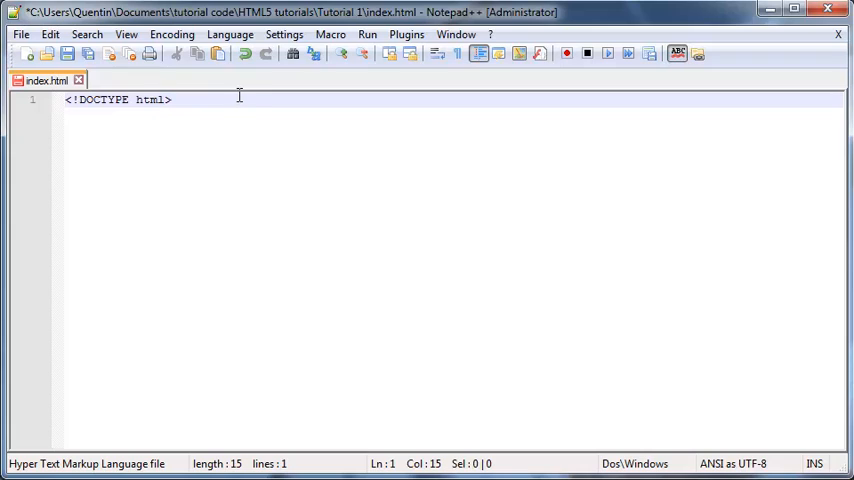
{"action": "mouse_move", "coordinate": [234, 100]}
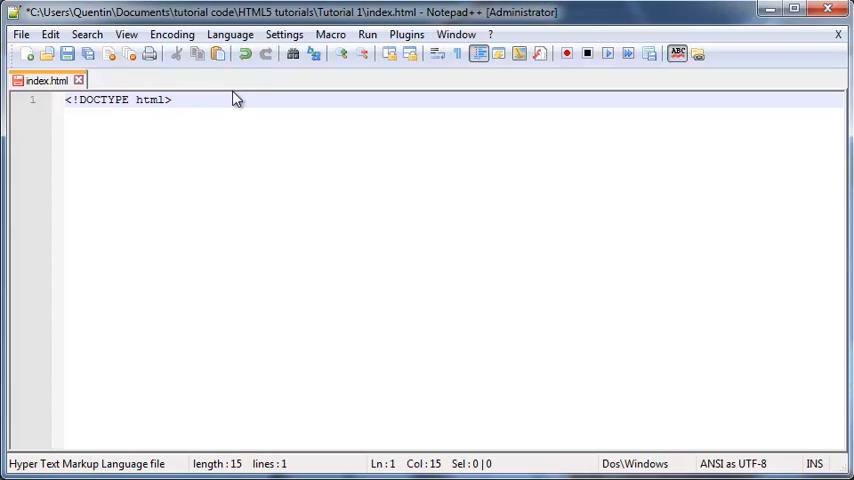
{"action": "left_click", "coordinate": [170, 104]}
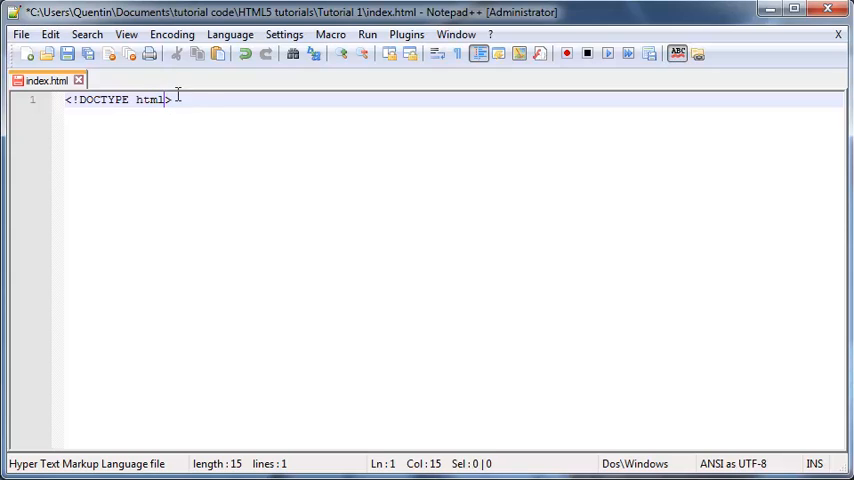
{"action": "mouse_move", "coordinate": [180, 88]}
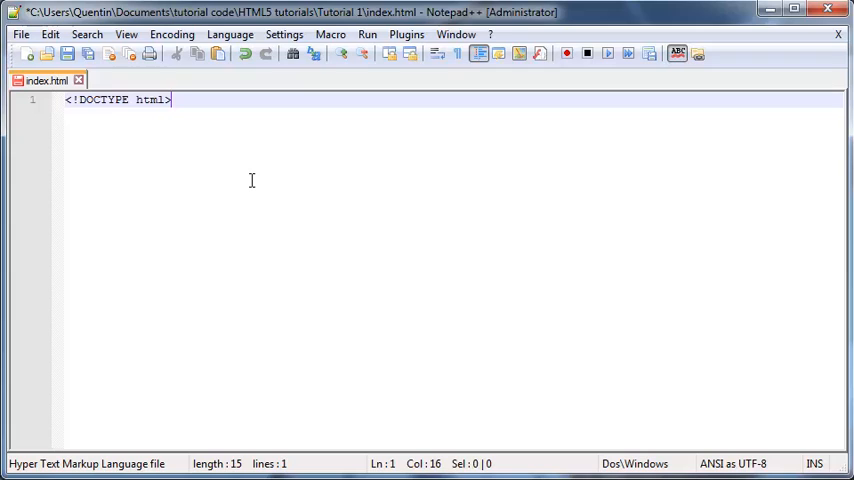
Add the opening <html> tag on the line below the doctype.
{"action": "key", "text": "Enter"}
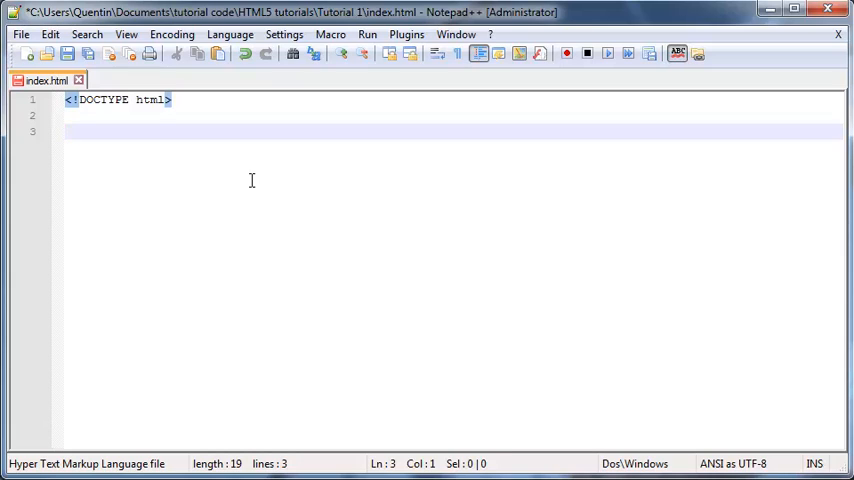
{"action": "key", "text": "Backspace"}
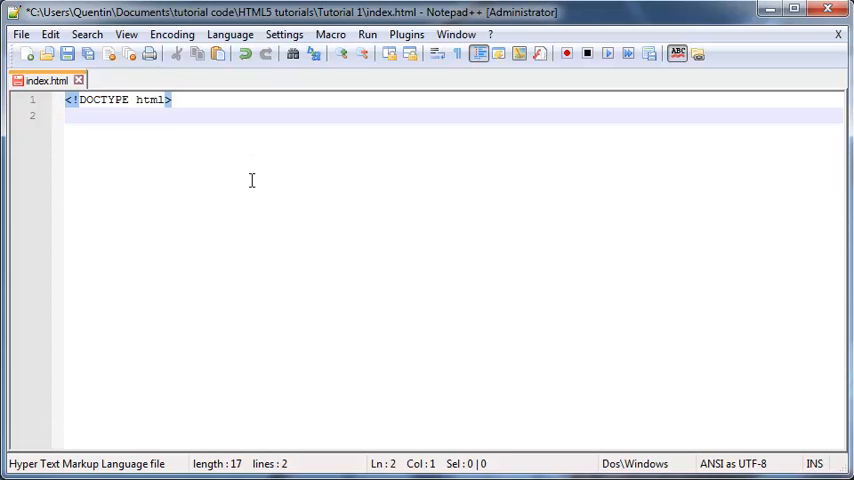
{"action": "type", "text": "<h>"}
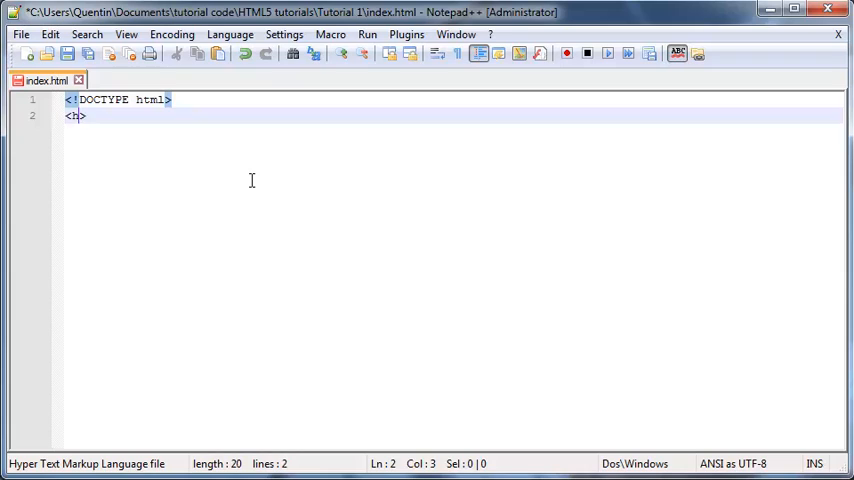
{"action": "type", "text": "tml"}
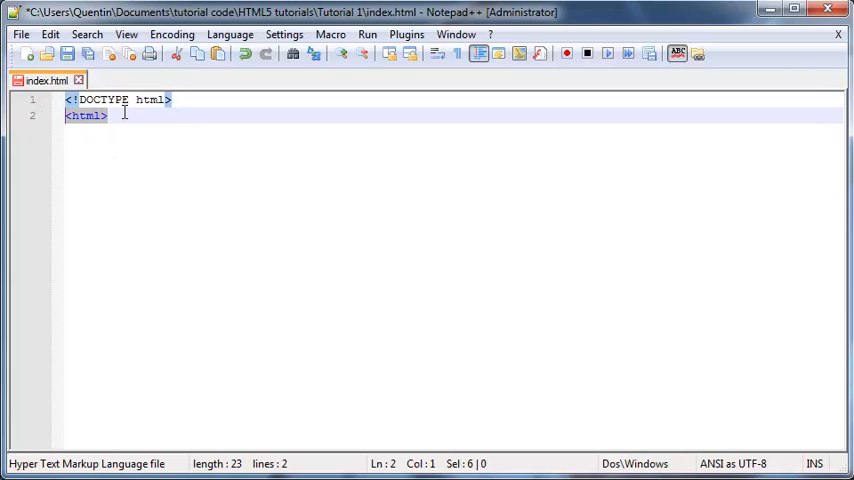
Add the closing </html> tag with an empty line between the pair.
{"action": "left_click", "coordinate": [116, 122]}
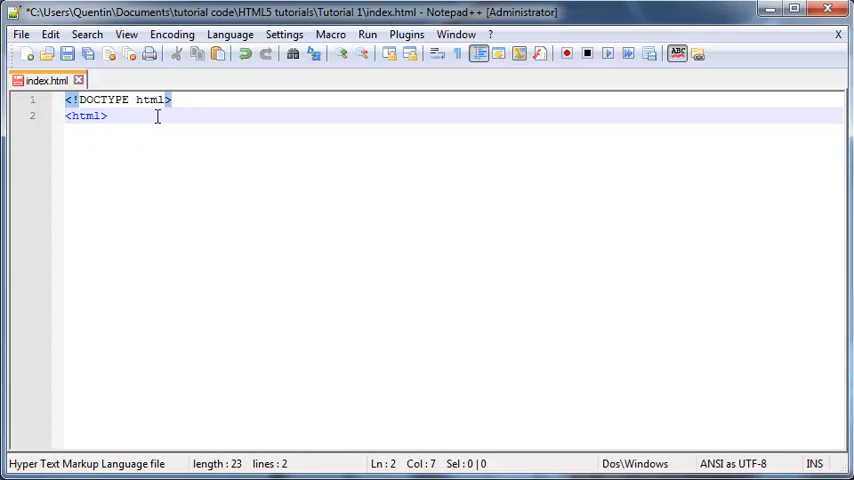
{"action": "key", "text": "Enter"}
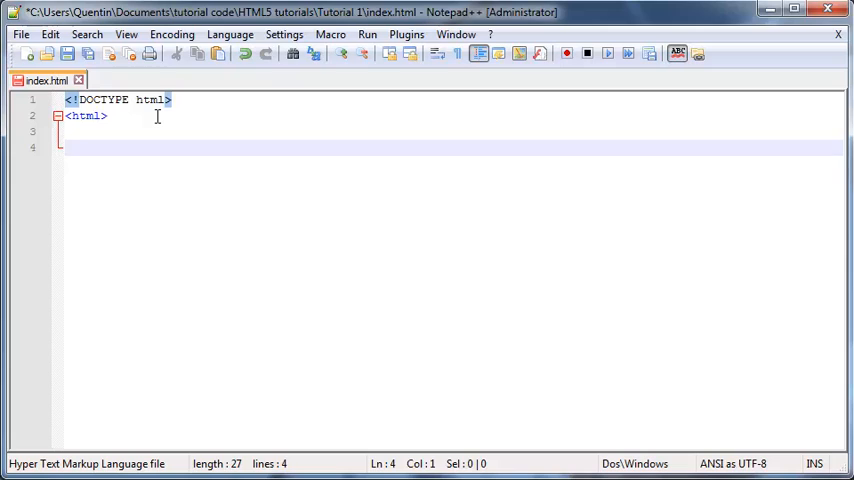
{"action": "type", "text": "</>"}
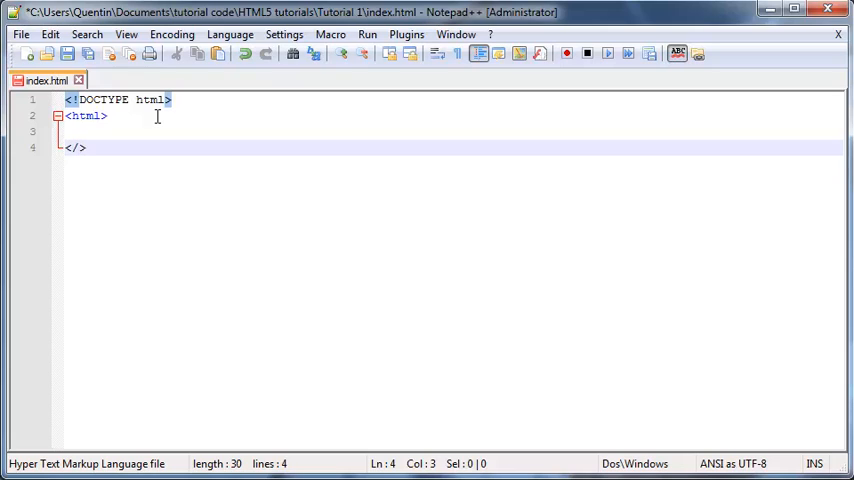
{"action": "type", "text": "html"}
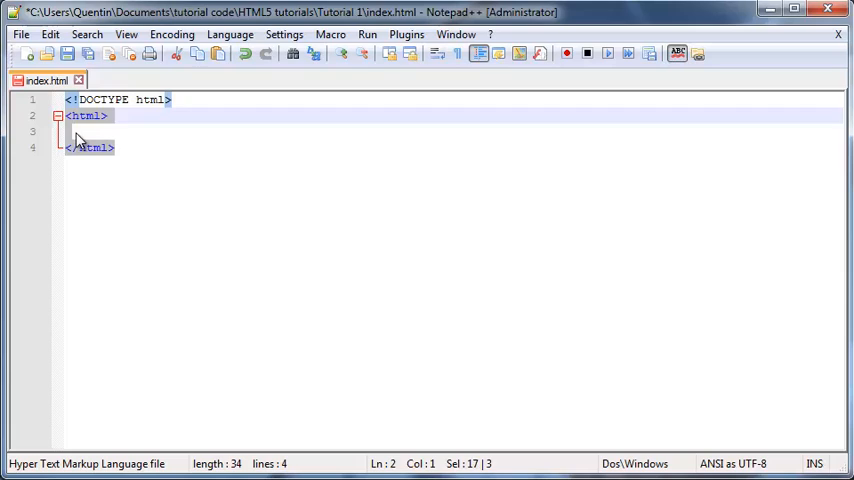
{"action": "left_click", "coordinate": [120, 132]}
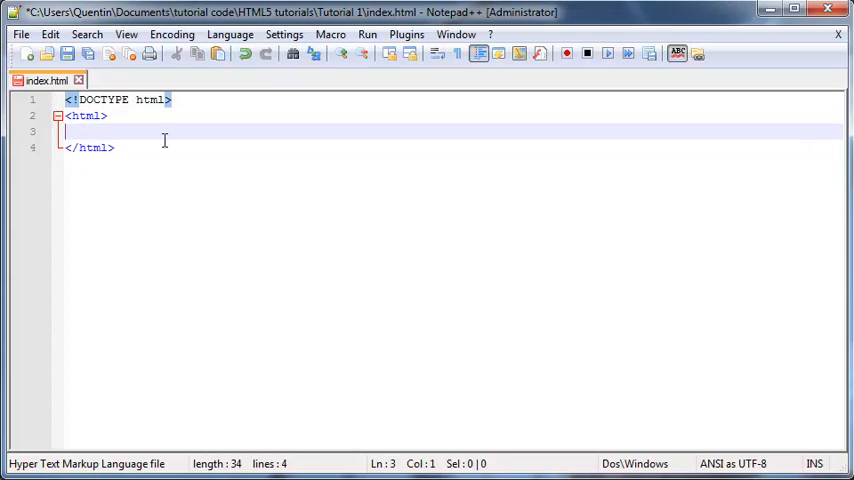
Add indented head and body tag pairs inside the html element.
{"action": "key", "text": "Tab"}
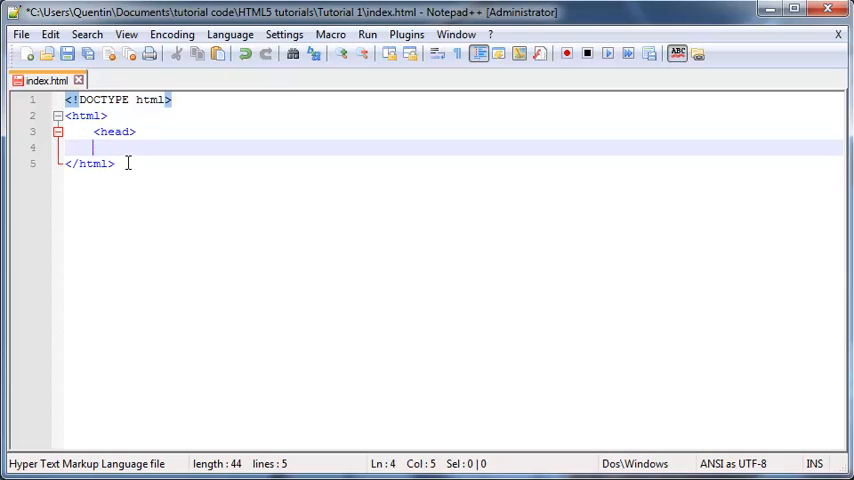
{"action": "type", "text": "</h>"}
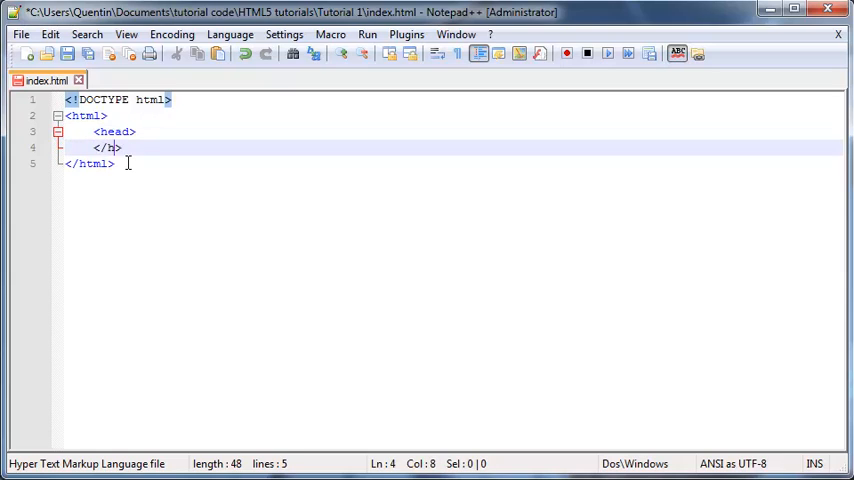
{"action": "type", "text": "ead"}
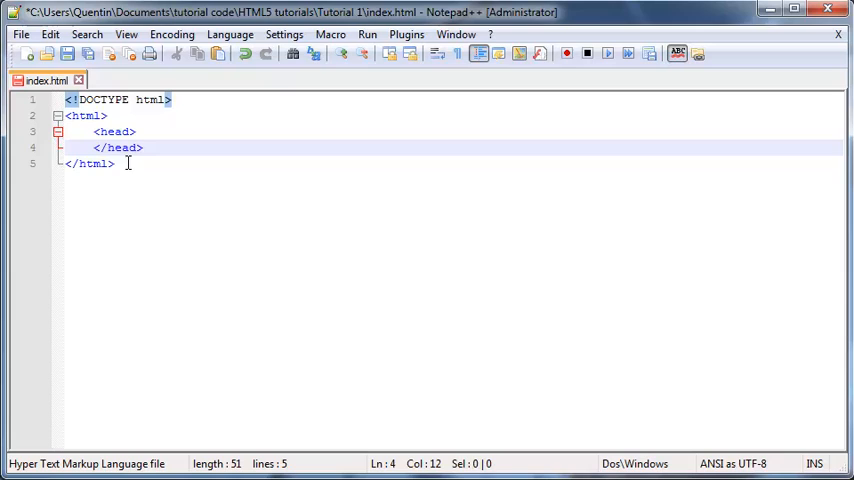
{"action": "type", "text": "<>"}
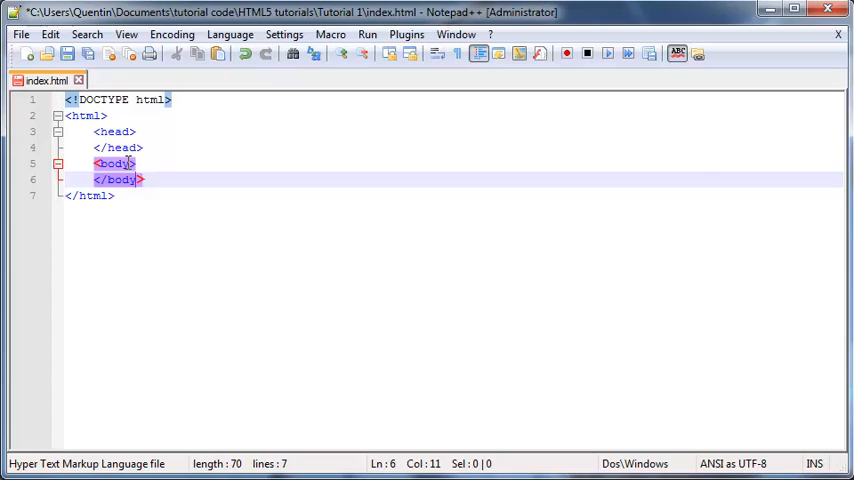
{"action": "mouse_move", "coordinate": [232, 184]}
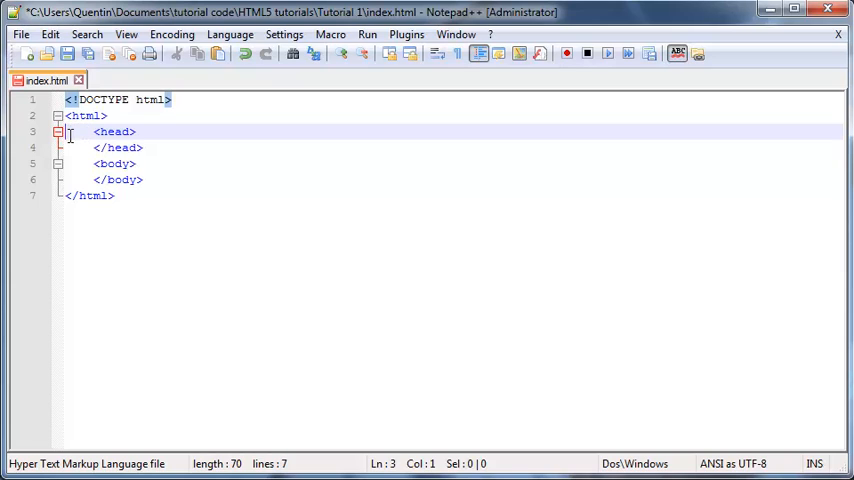
{"action": "mouse_move", "coordinate": [116, 132]}
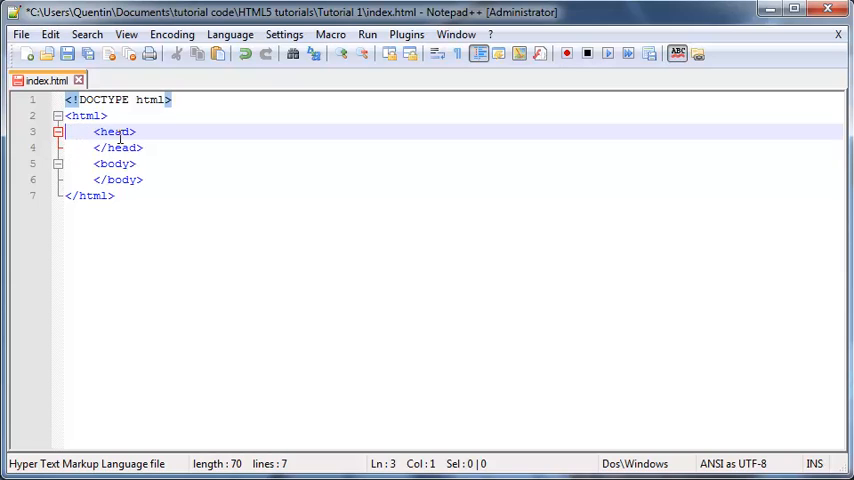
{"action": "mouse_move", "coordinate": [128, 224]}
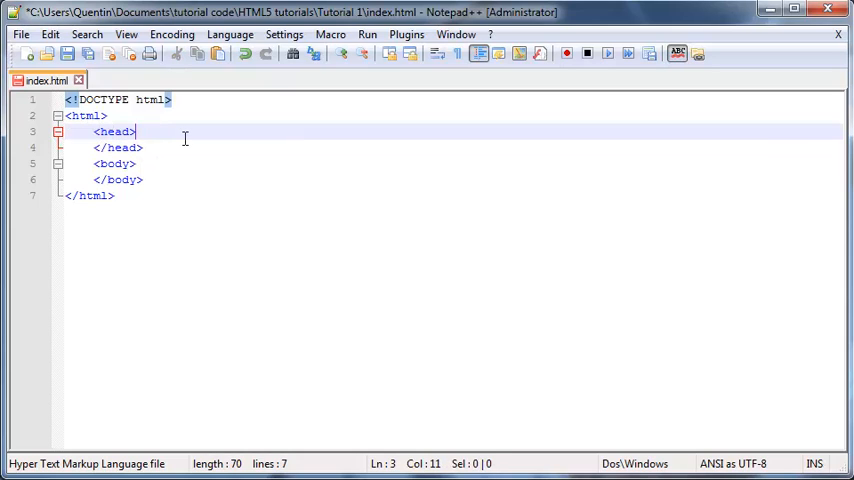
Add <title>This is my firtst wweb page</title> inside the head.
{"action": "key", "text": "Enter"}
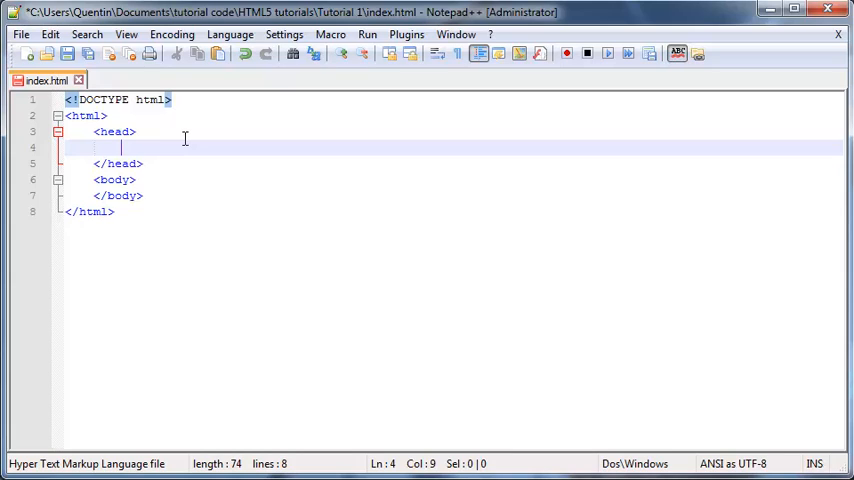
{"action": "type", "text": "<>"}
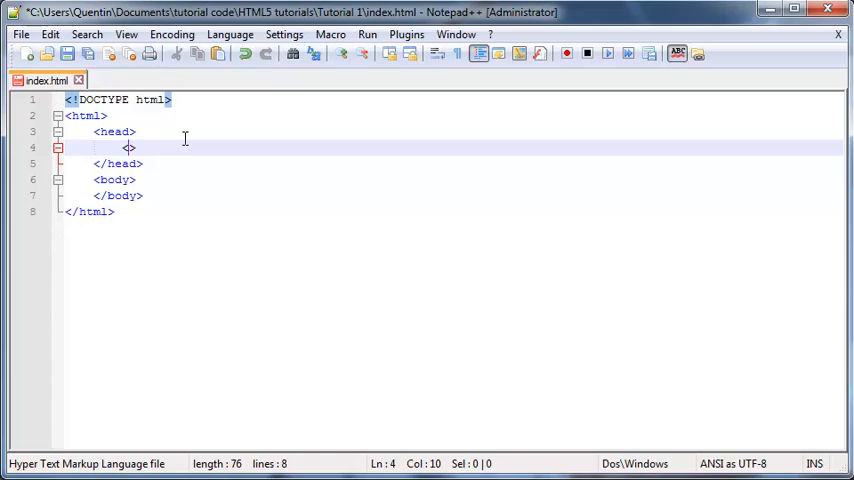
{"action": "type", "text": "titl"}
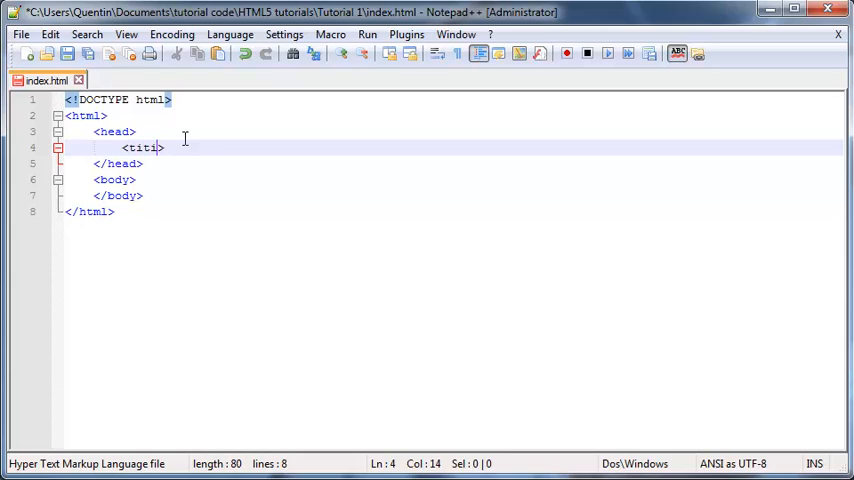
{"action": "type", "text": "e"}
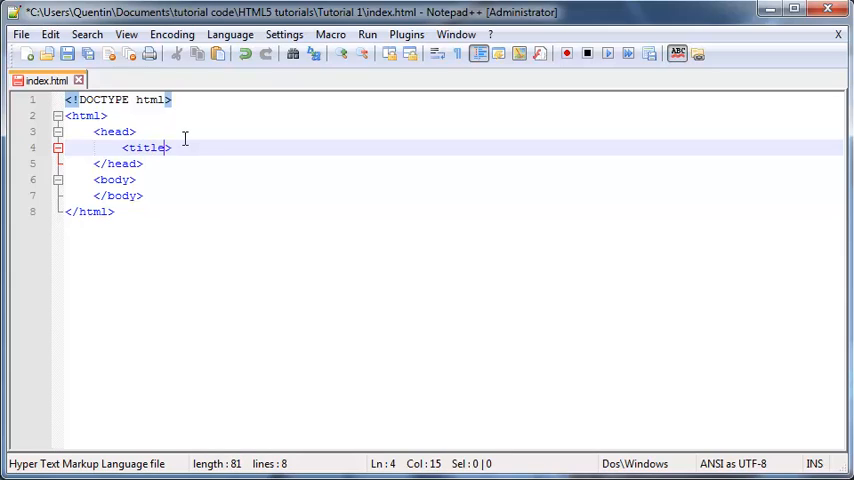
{"action": "type", "text": "<>"}
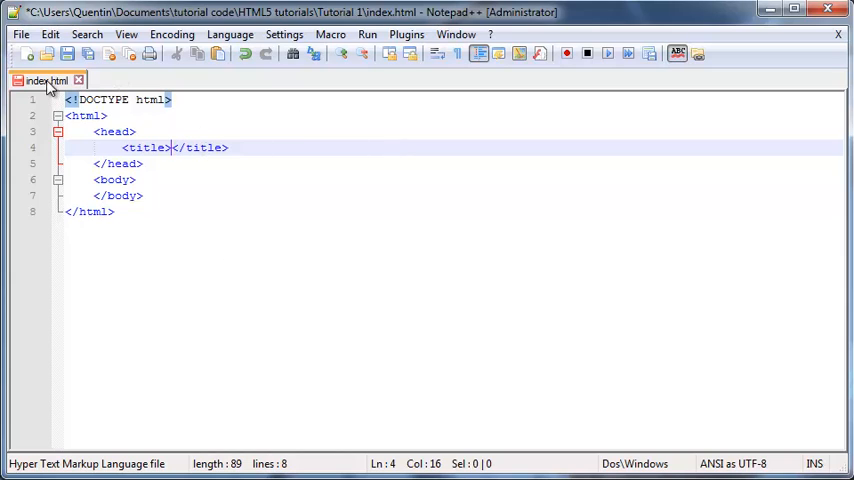
{"action": "mouse_move", "coordinate": [38, 82]}
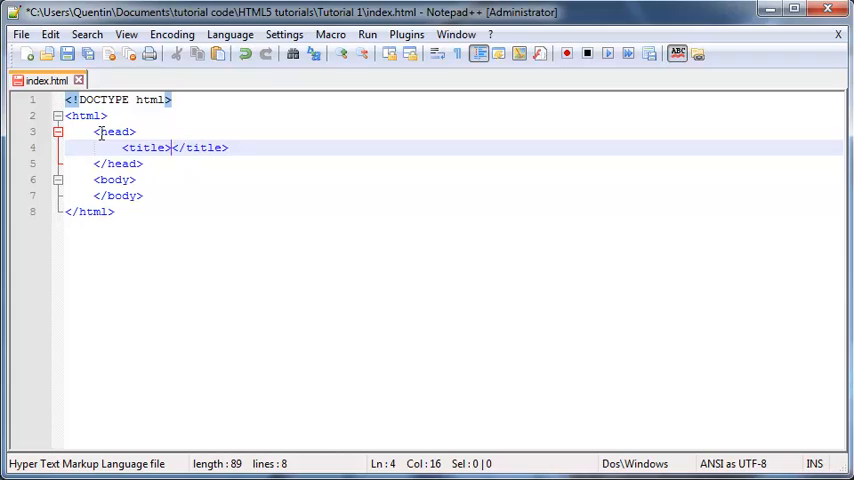
{"action": "mouse_move", "coordinate": [580, 184]}
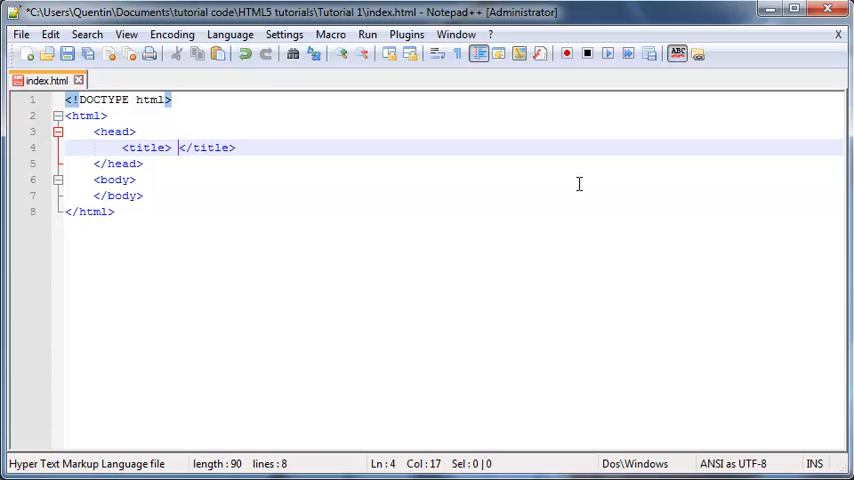
{"action": "type", "text": "This is my firts"}
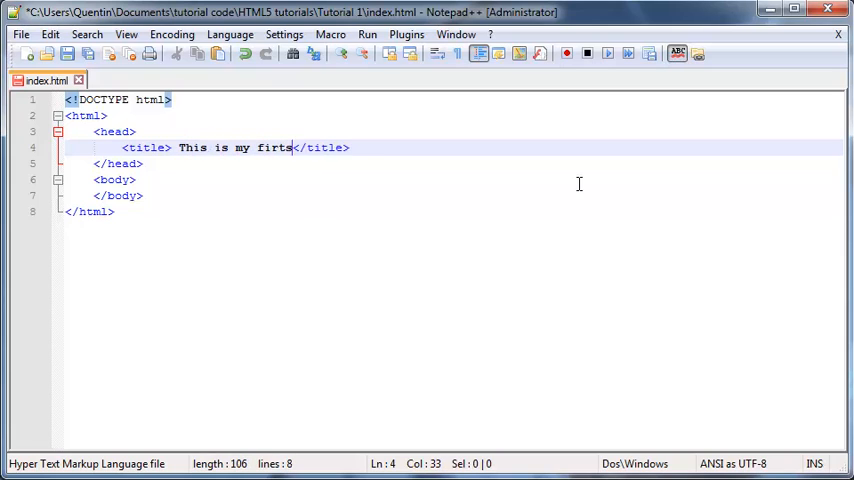
{"action": "type", "text": "t wweb page"}
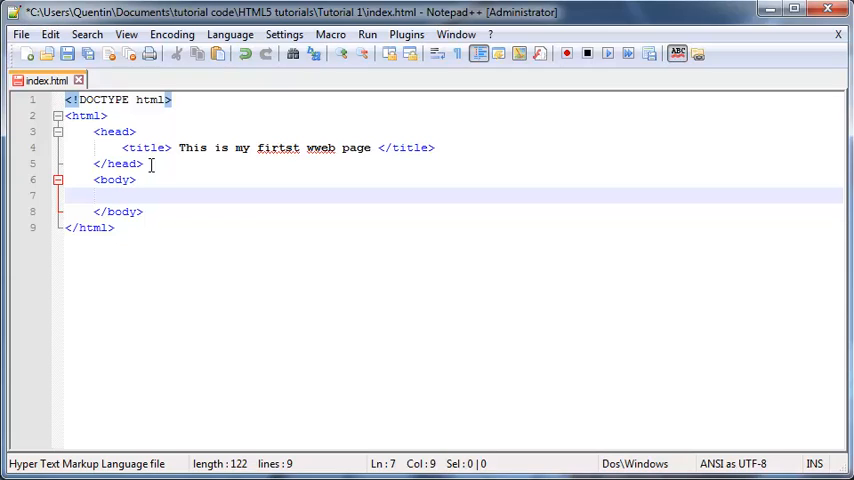
Write I'm in the body inside the body element and save the file.
{"action": "type", "text": "Some"}
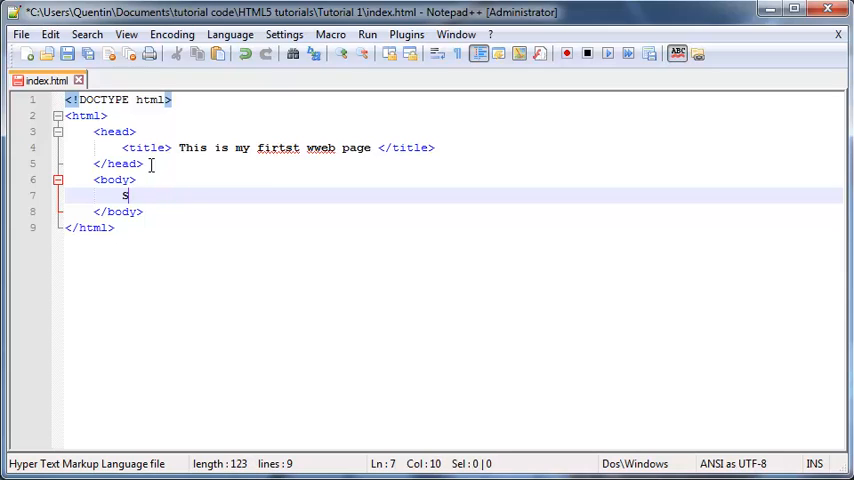
{"action": "type", "text": "this"}
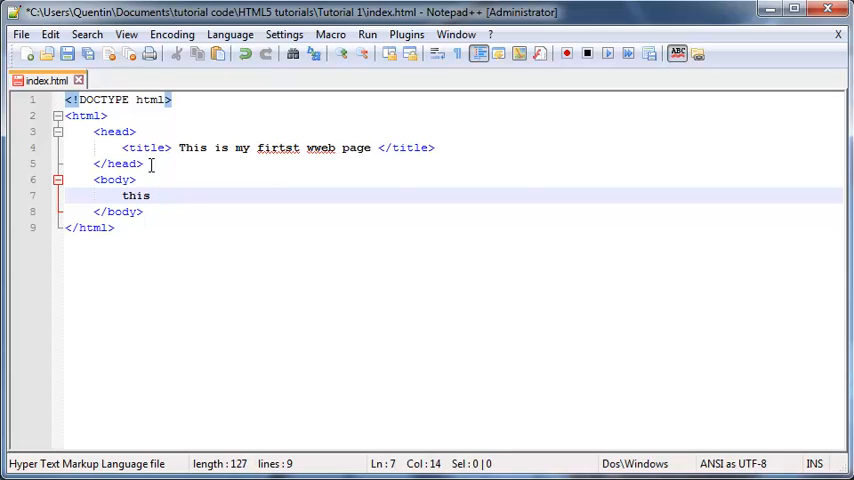
{"action": "key", "text": "BackSpace"}
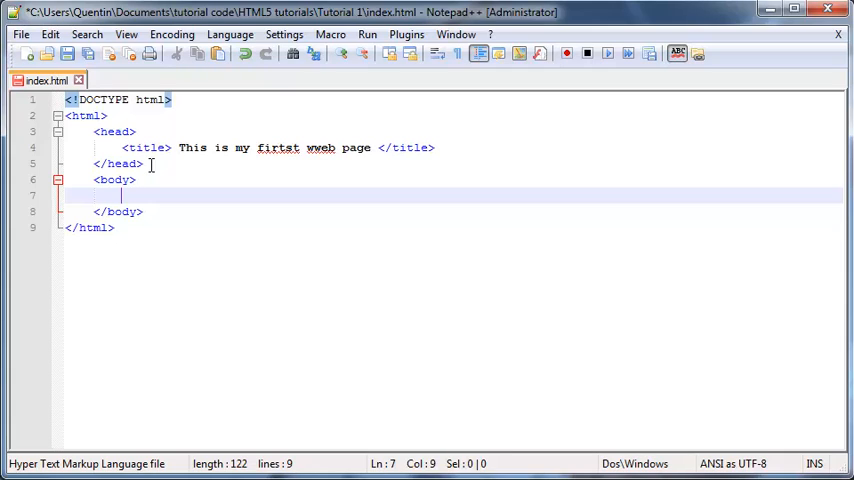
{"action": "type", "text": "I'm in t"}
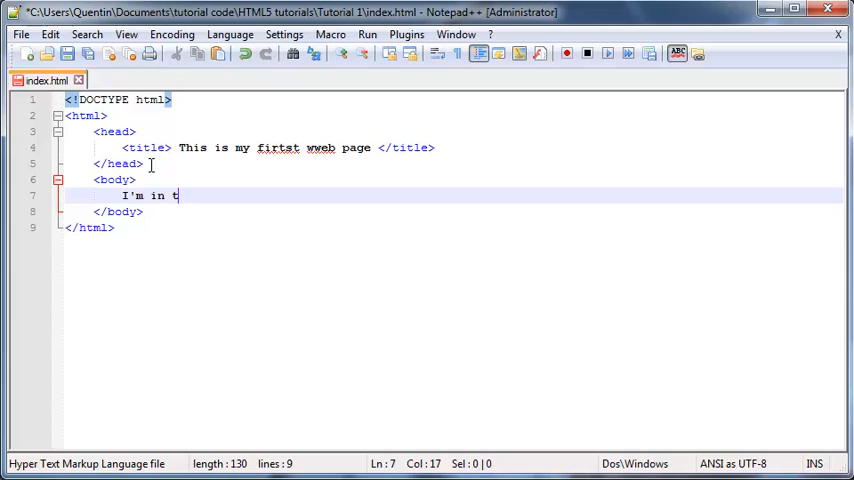
{"action": "type", "text": "he body"}
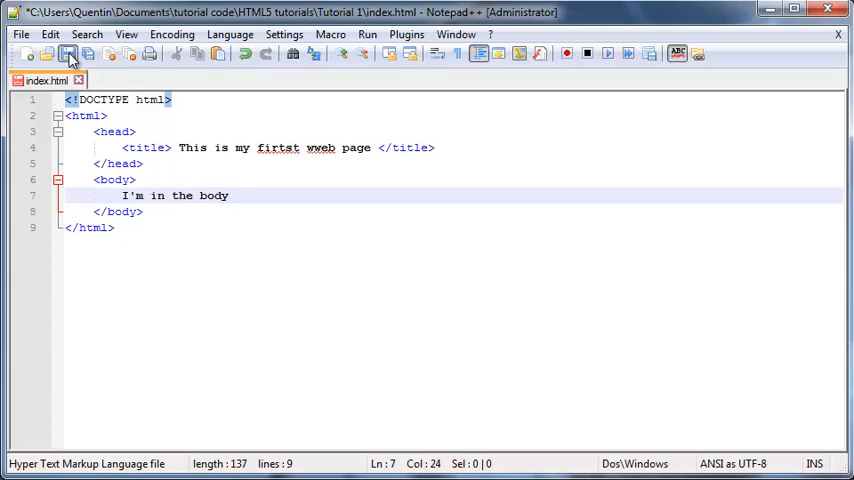
{"action": "left_click", "coordinate": [368, 32]}
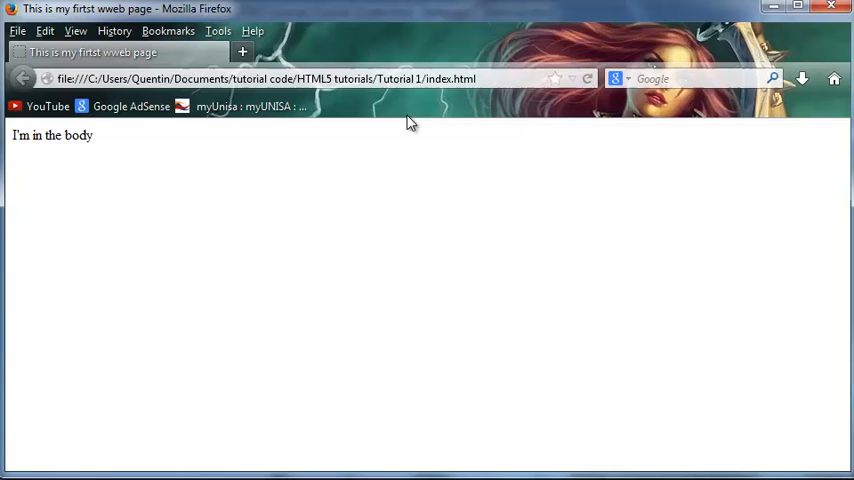
{"action": "mouse_move", "coordinate": [324, 180]}
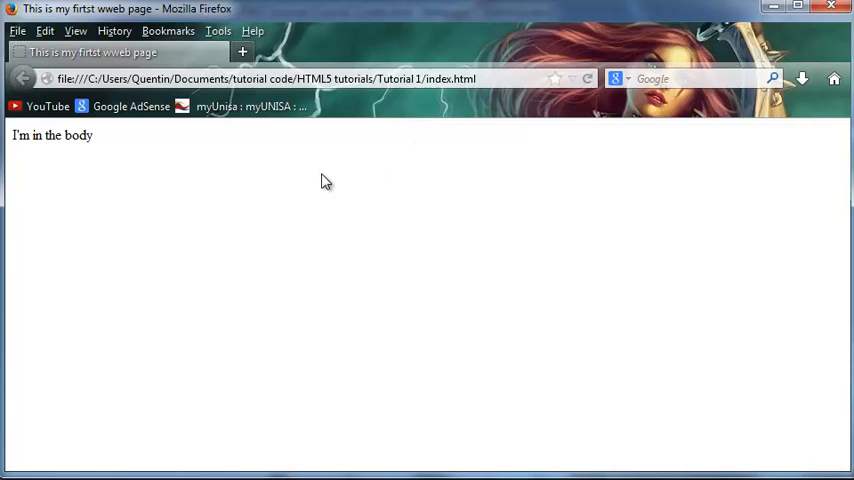
{"action": "mouse_move", "coordinate": [110, 144]}
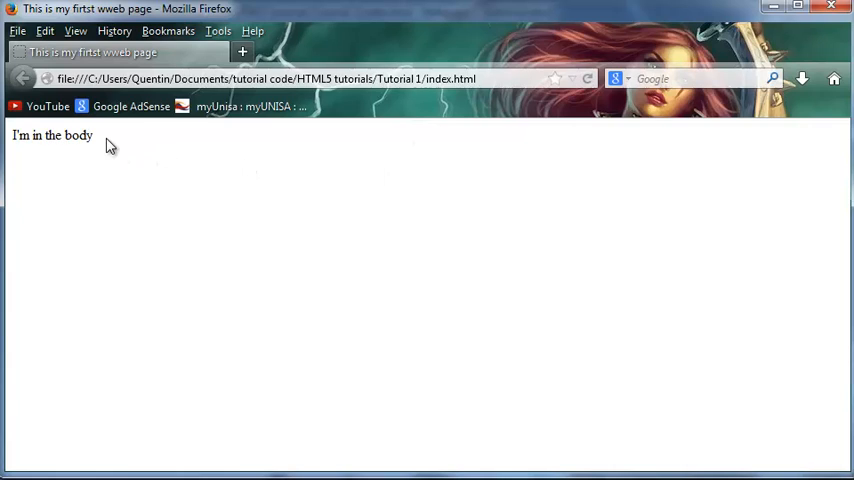
{"action": "mouse_move", "coordinate": [80, 196]}
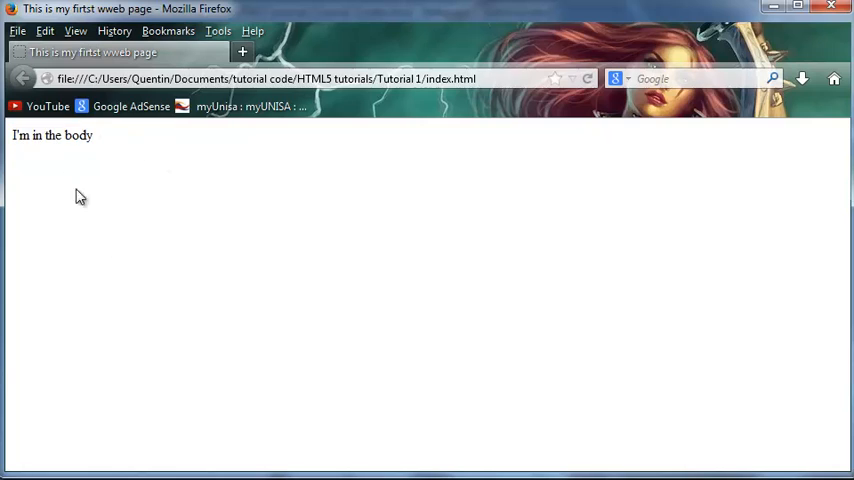
{"action": "mouse_move", "coordinate": [92, 456]}
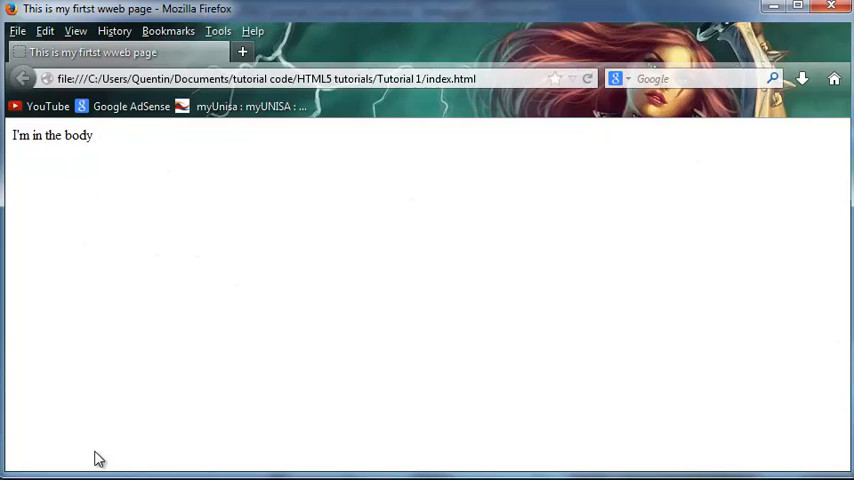
{"action": "mouse_move", "coordinate": [68, 372]}
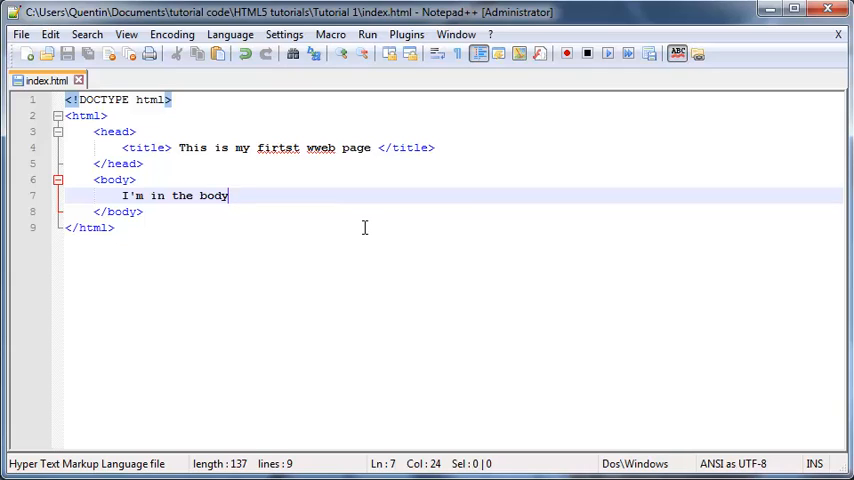
{"action": "mouse_move", "coordinate": [204, 288]}
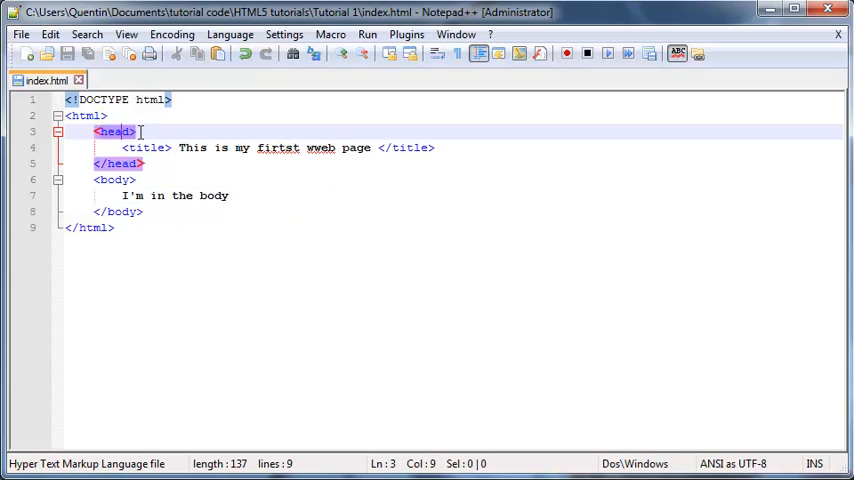
Add <meta charset="utf-8"/> in the head above the title.
{"action": "key", "text": "Enter"}
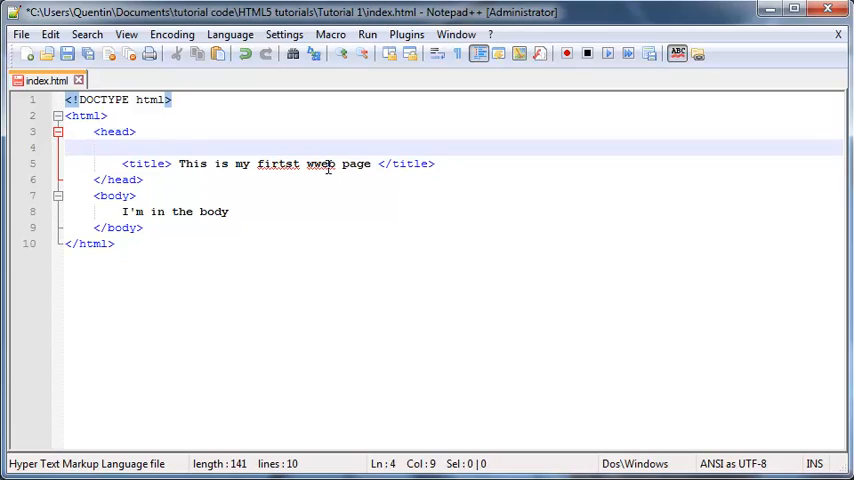
{"action": "type", "text": "<met>"}
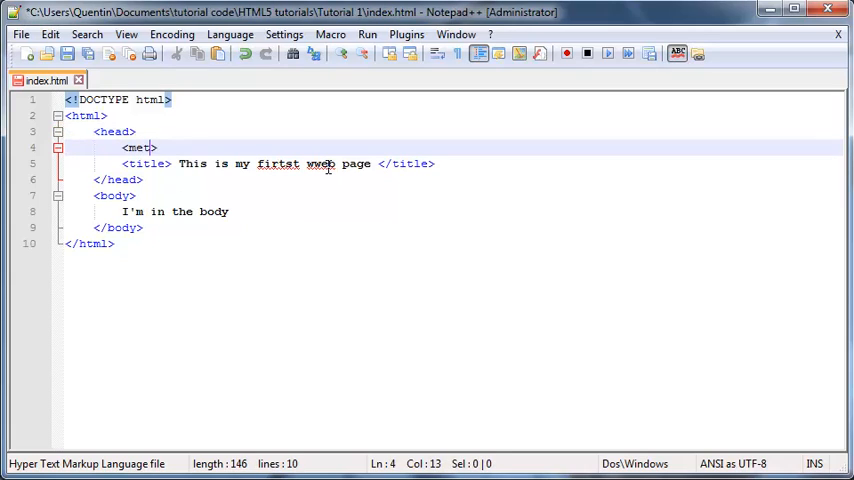
{"action": "type", "text": "a"}
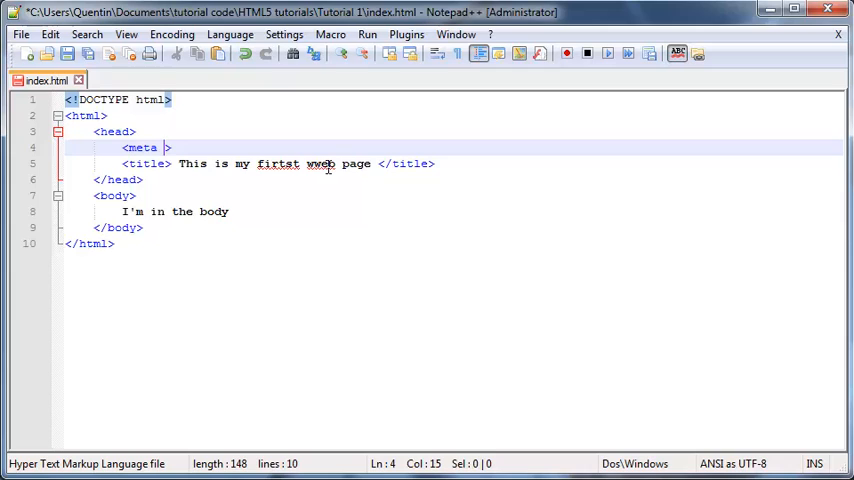
{"action": "type", "text": "cahres"}
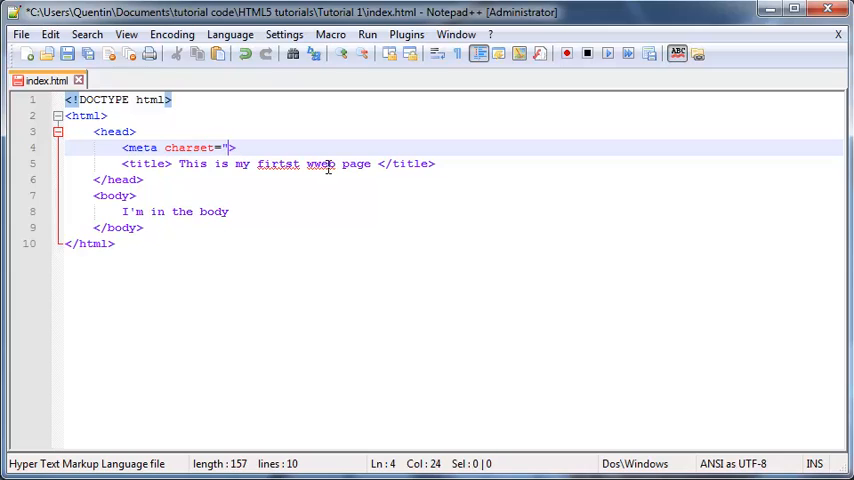
{"action": "type", "text": "utf\""}
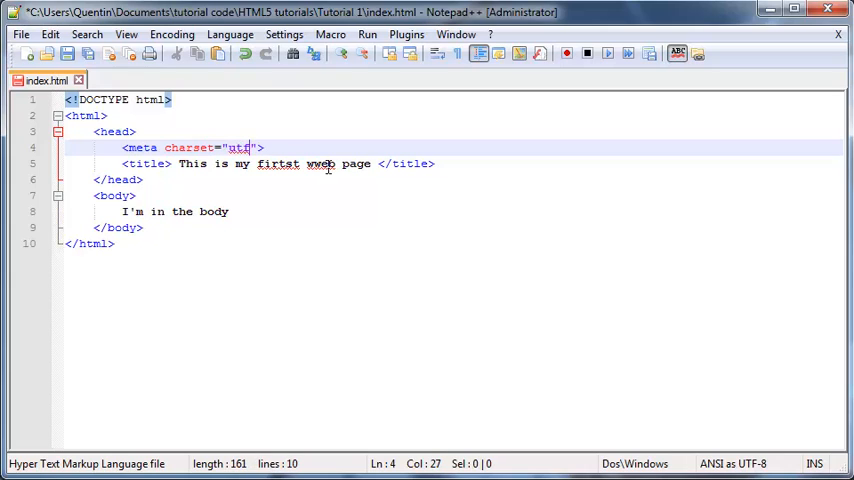
{"action": "type", "text": "-8"}
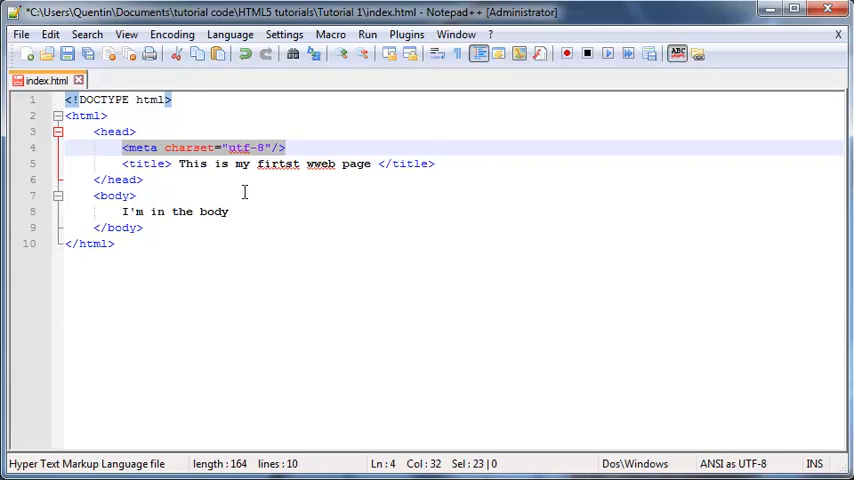
{"action": "mouse_move", "coordinate": [240, 190]}
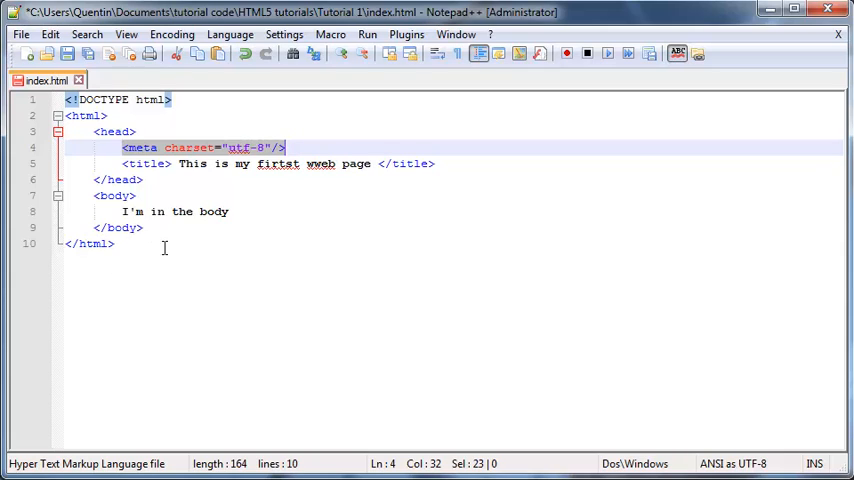
{"action": "double_click", "coordinate": [192, 164]}
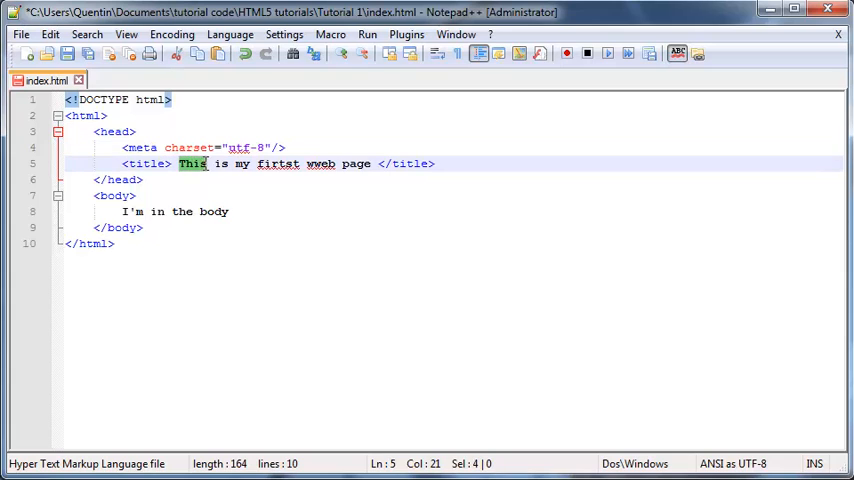